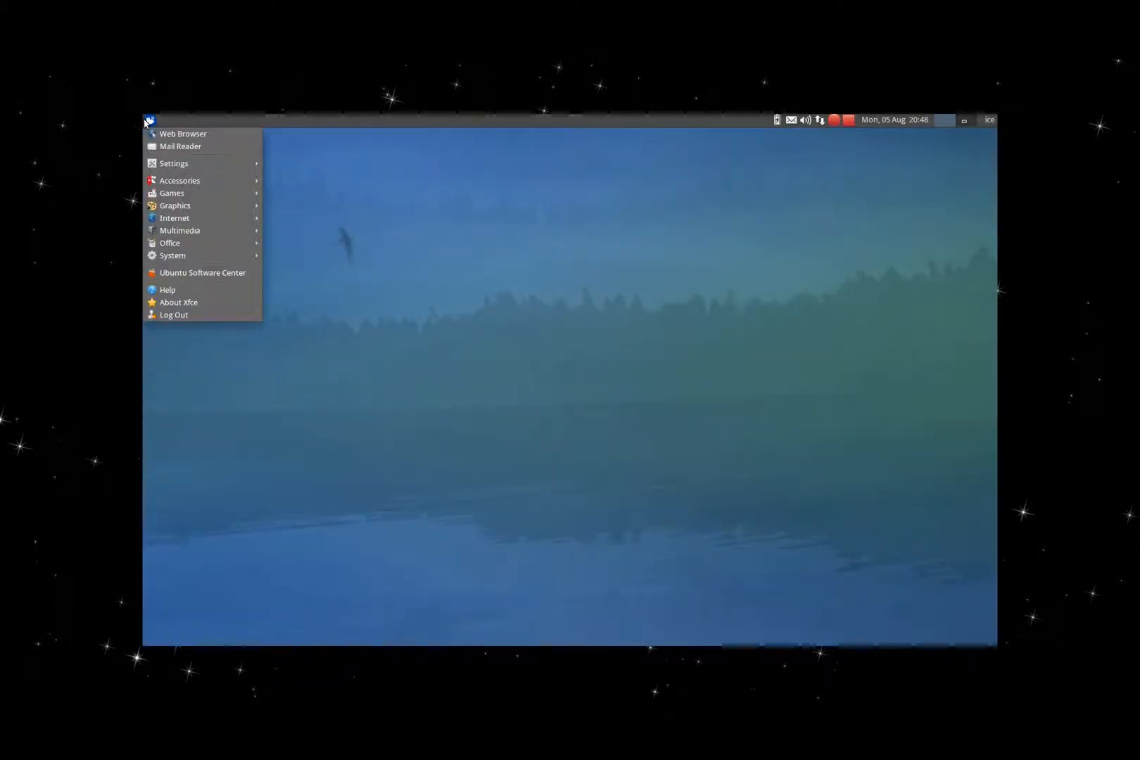
mouse_move(181, 180)
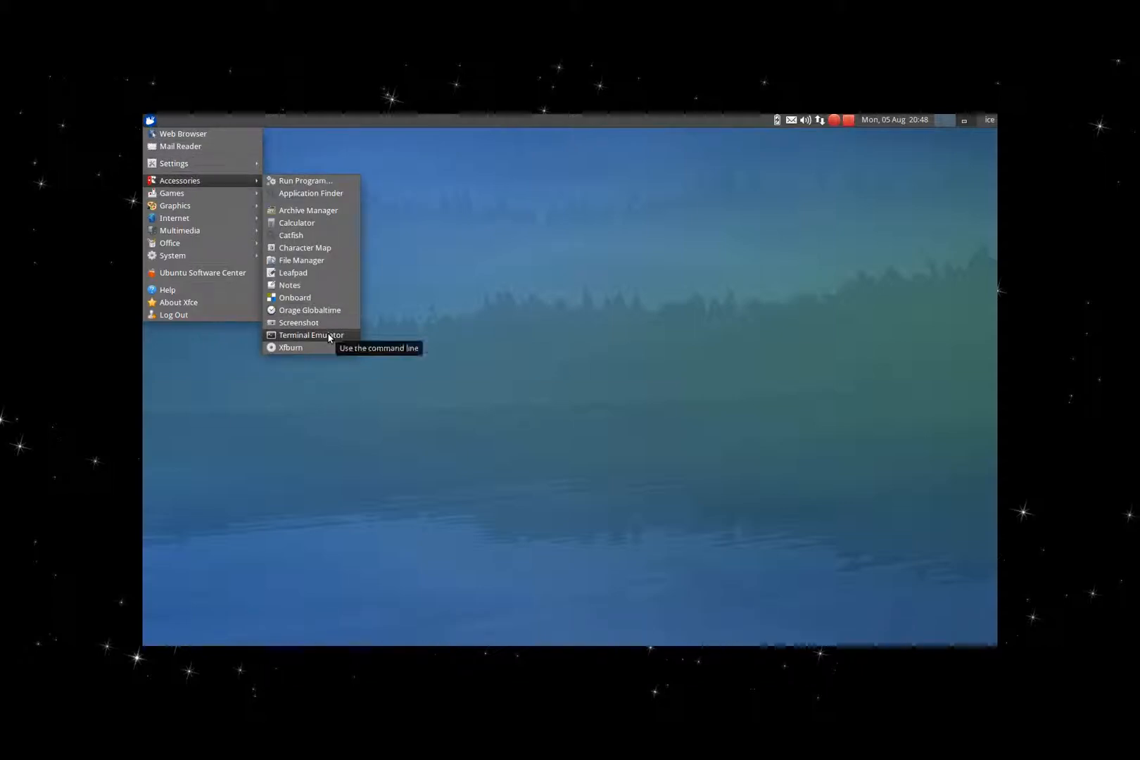
Launch a Terminal Emulator window from the Accessories category.
click(311, 335)
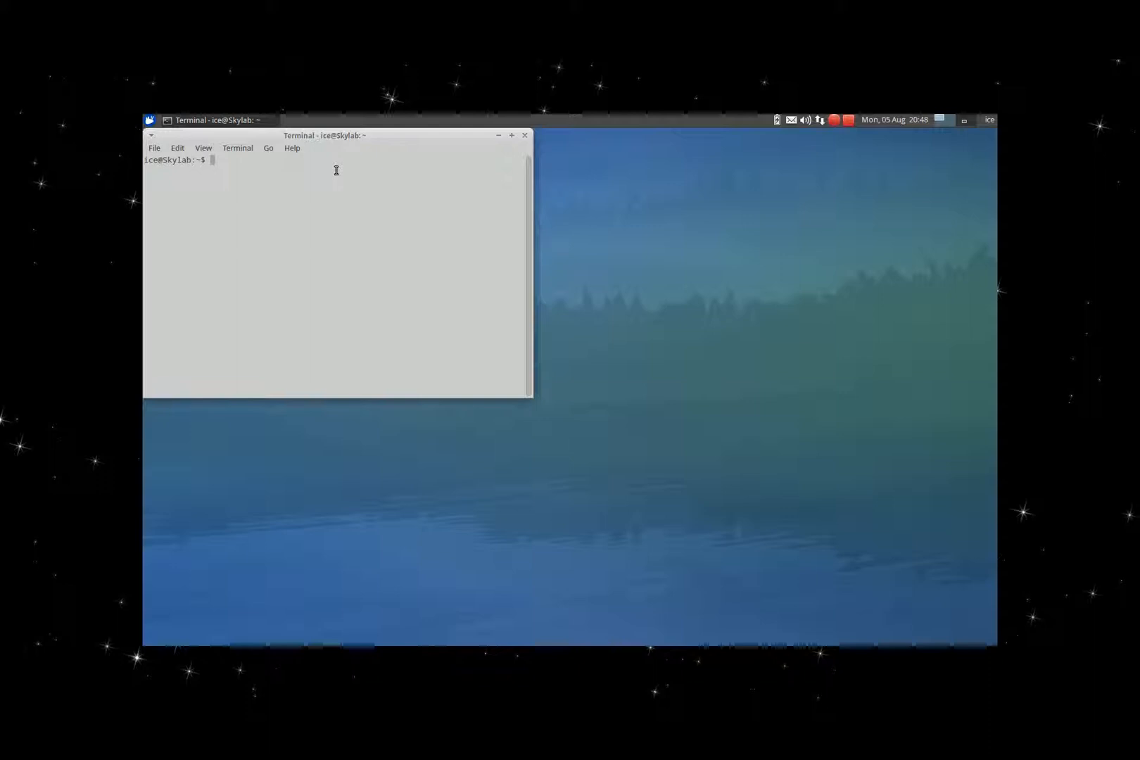
Become root with sudo -i, entering the account password.
text(sudo)
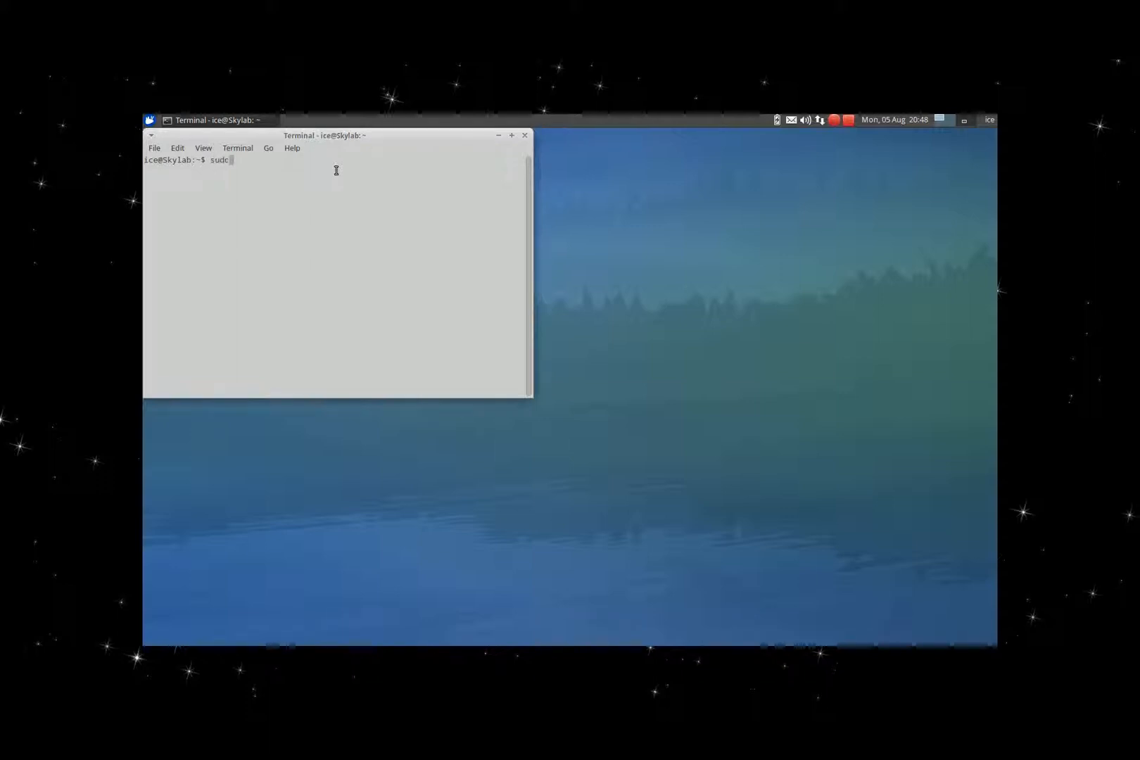
key(Return)
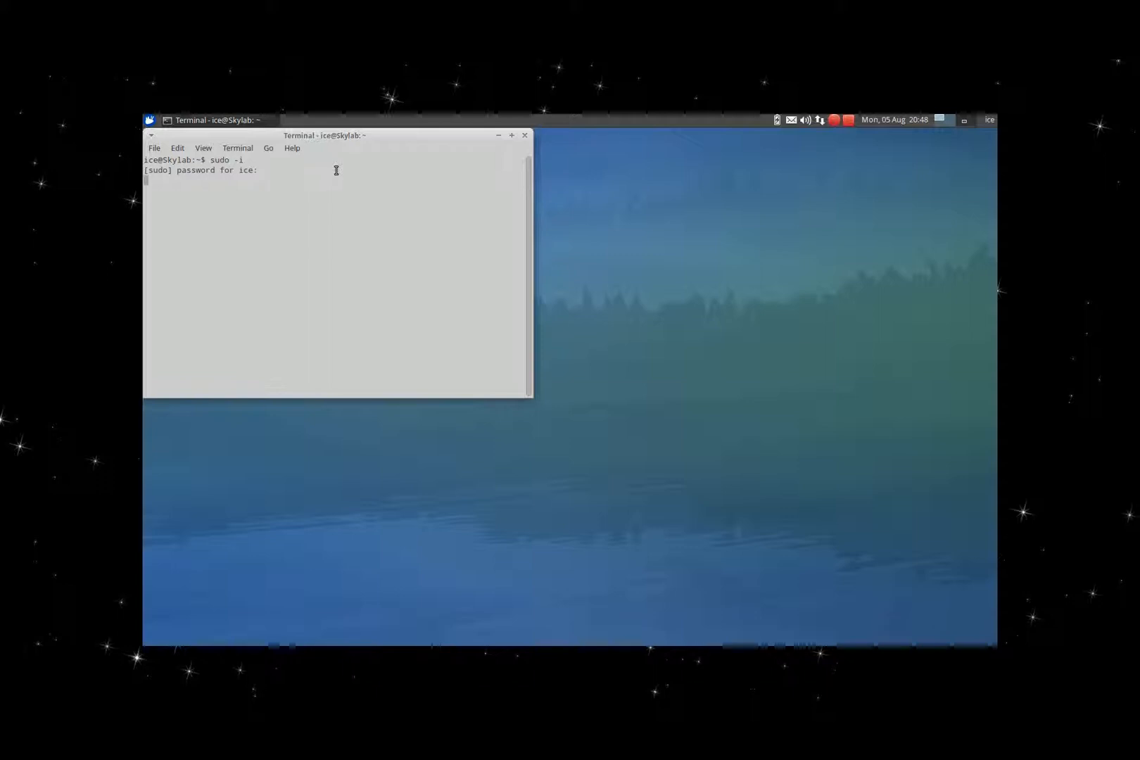
key(Return)
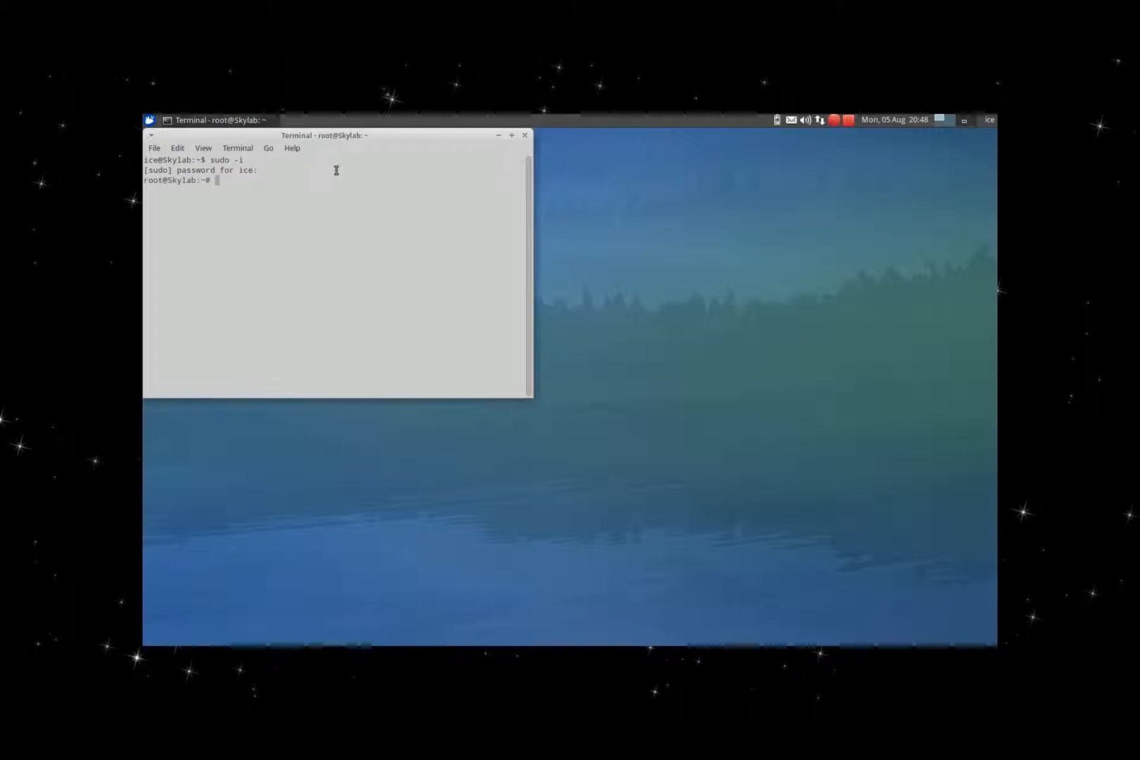
Run apt-get clean and begin the apt-get update command.
text(apt)
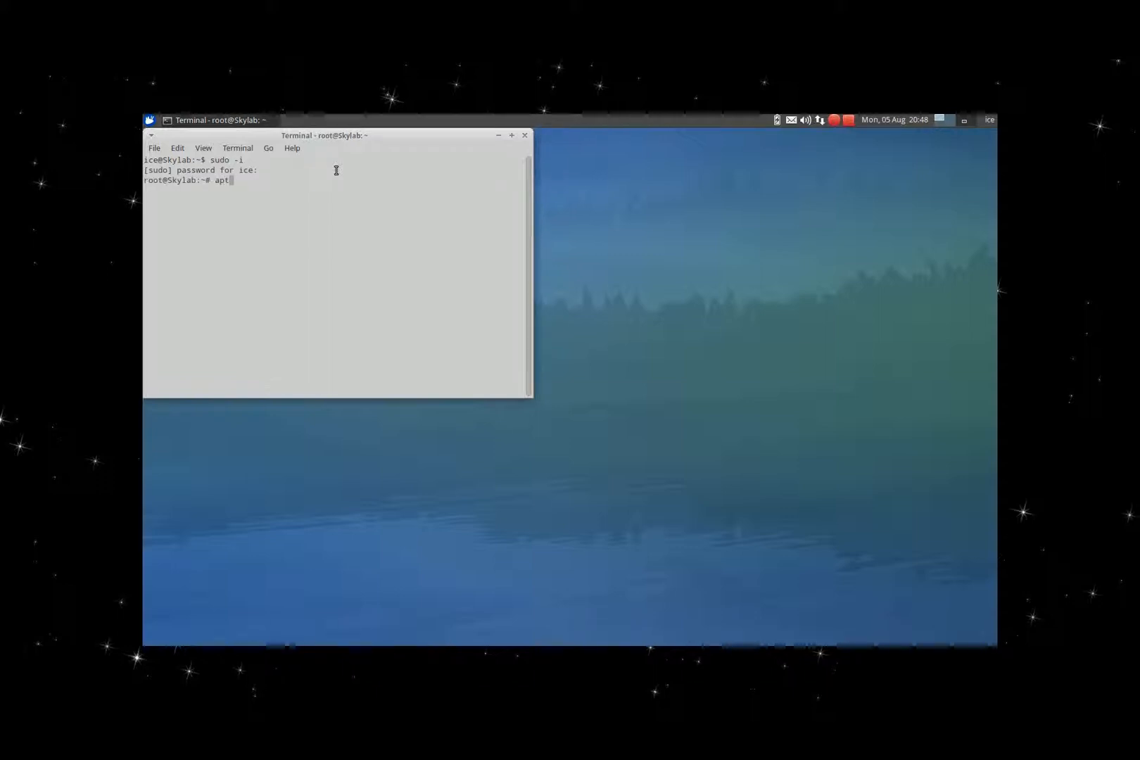
text(-get clean)
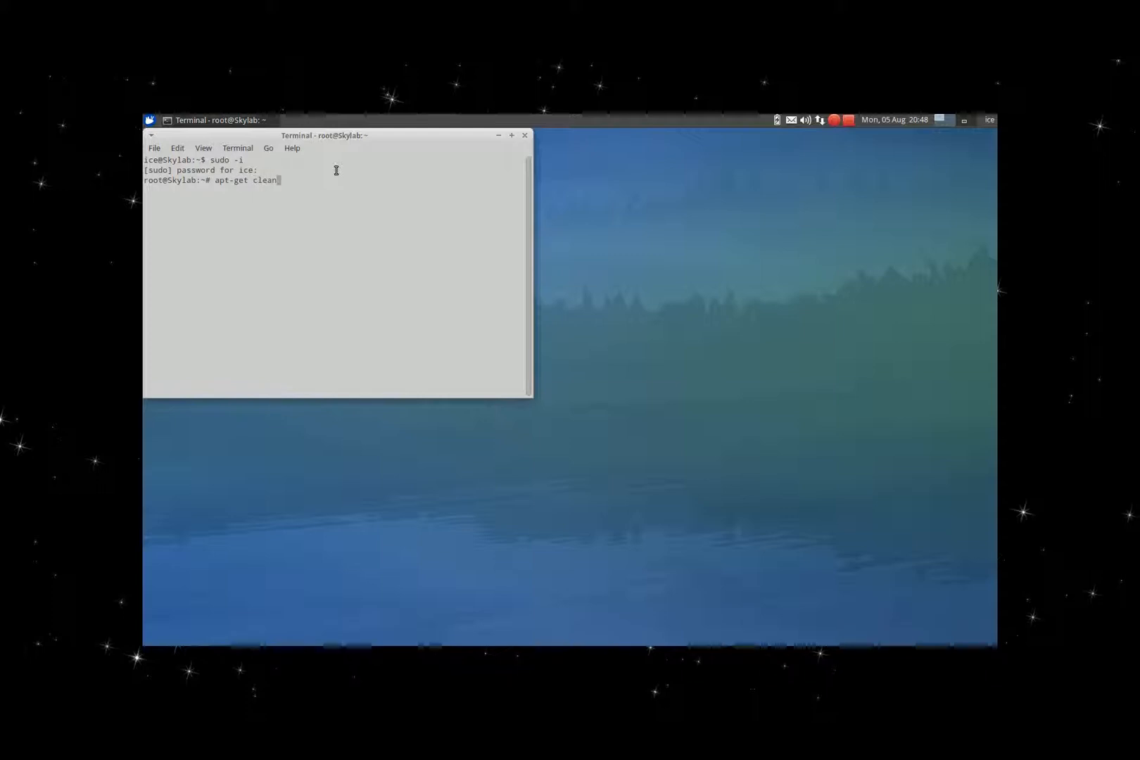
text(apt-get)
text(apt-cache search vlc ))
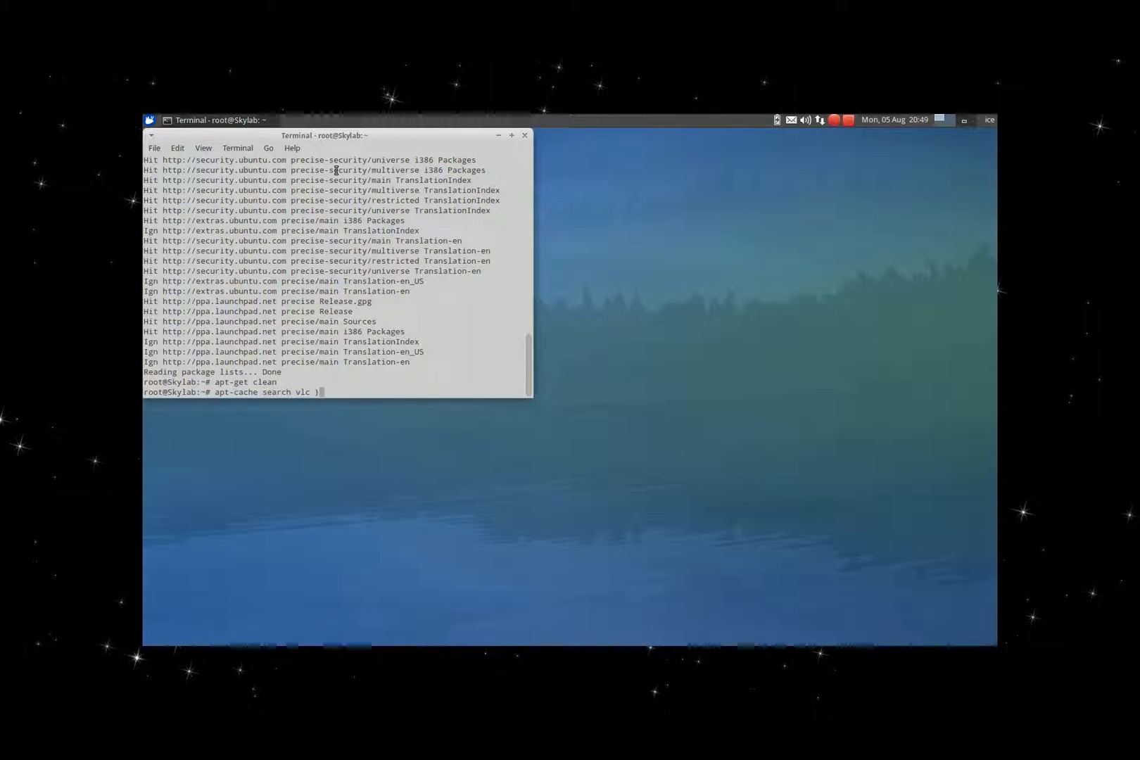
Search the package cache for vlc, filtered through grep vlc, and review the matches.
text(|)
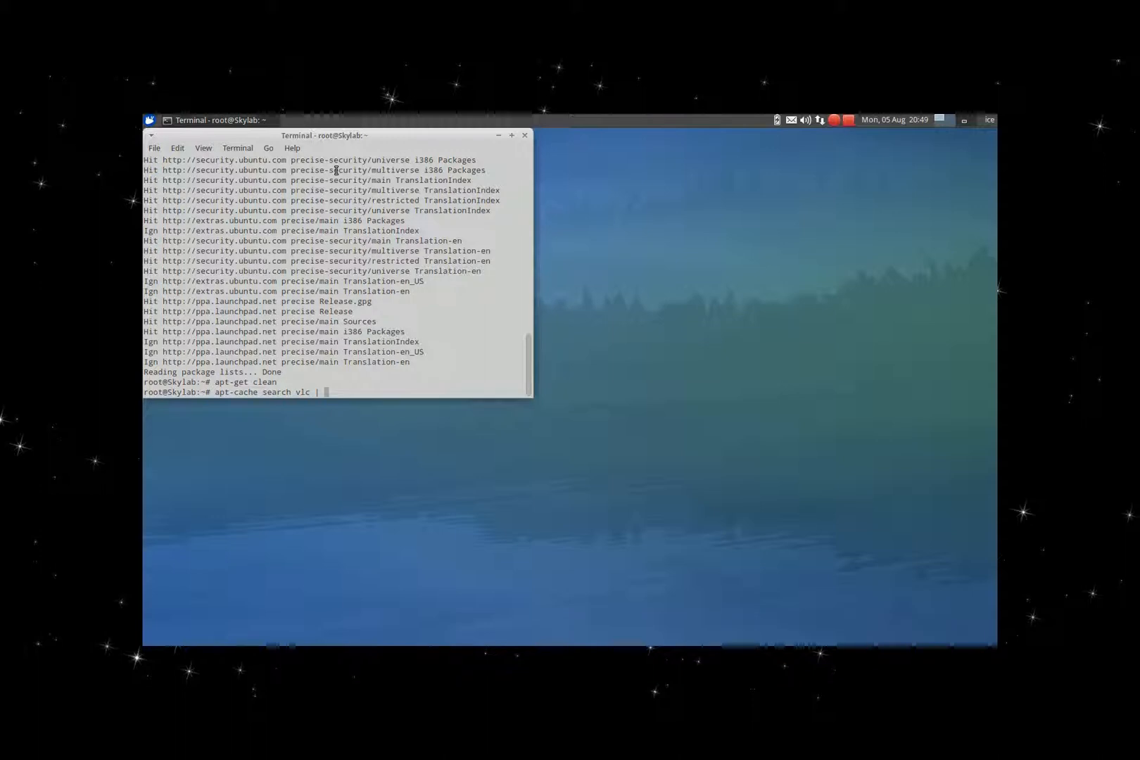
text(grep)
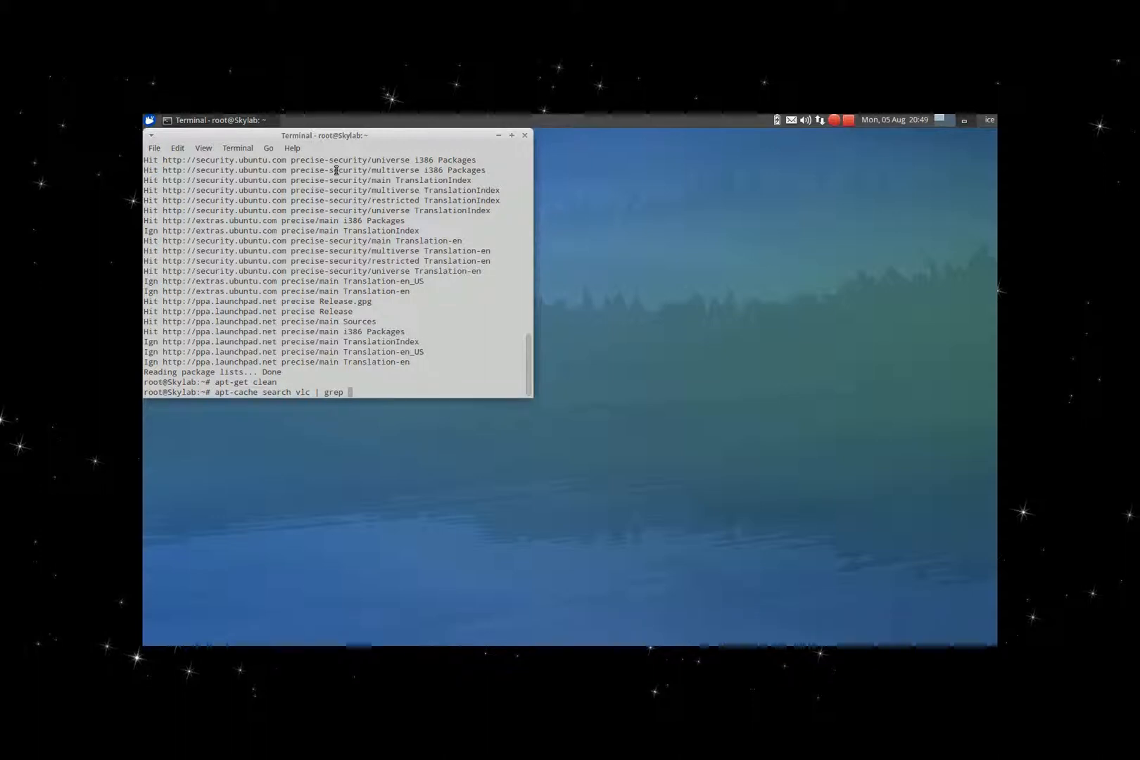
text(vlc)
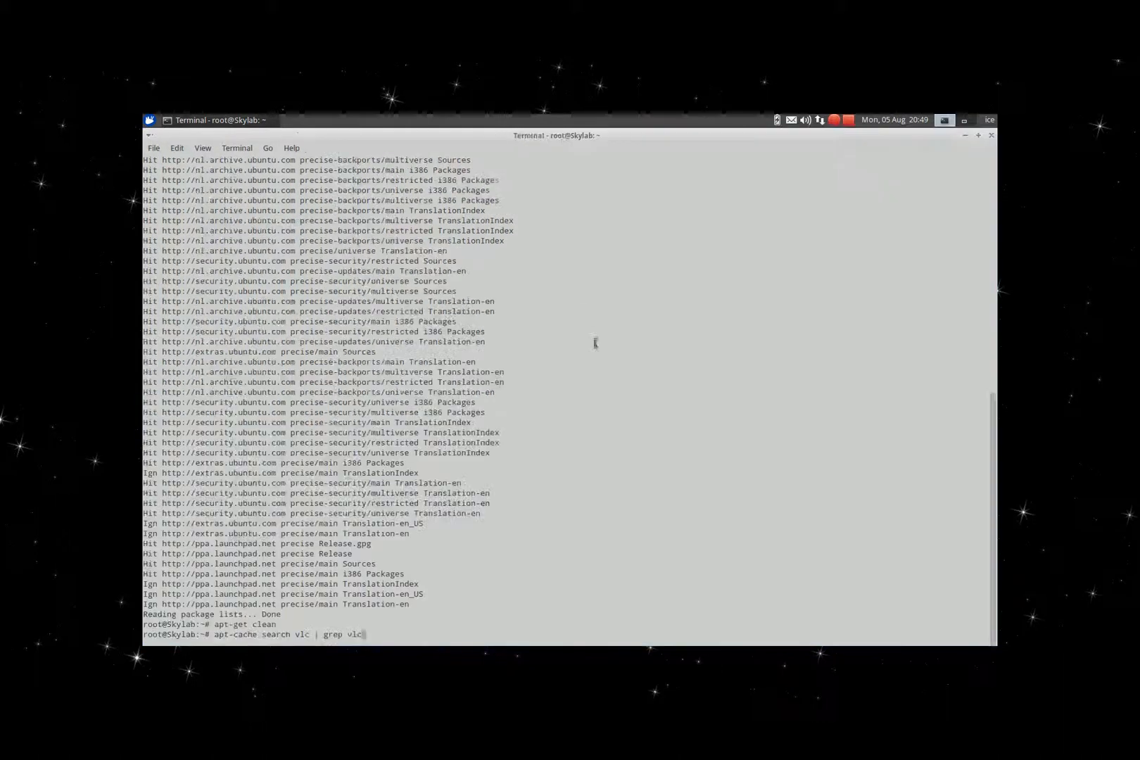
mouse_move(607, 394)
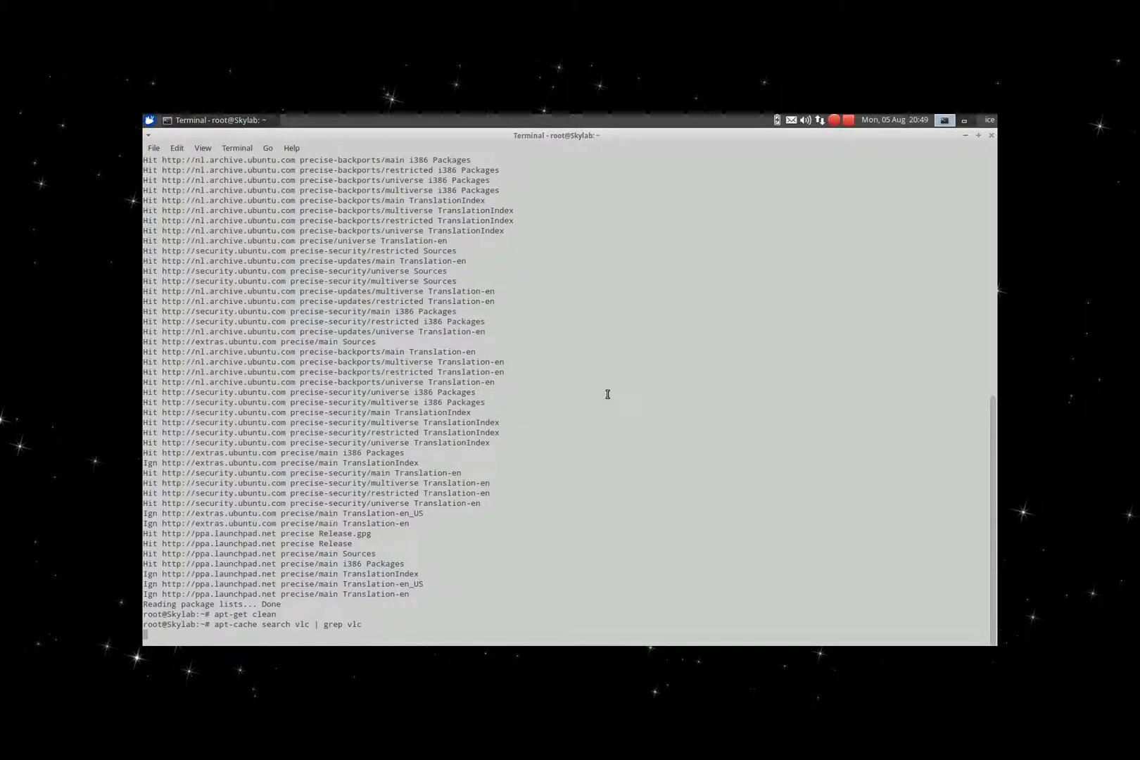
key(Return)
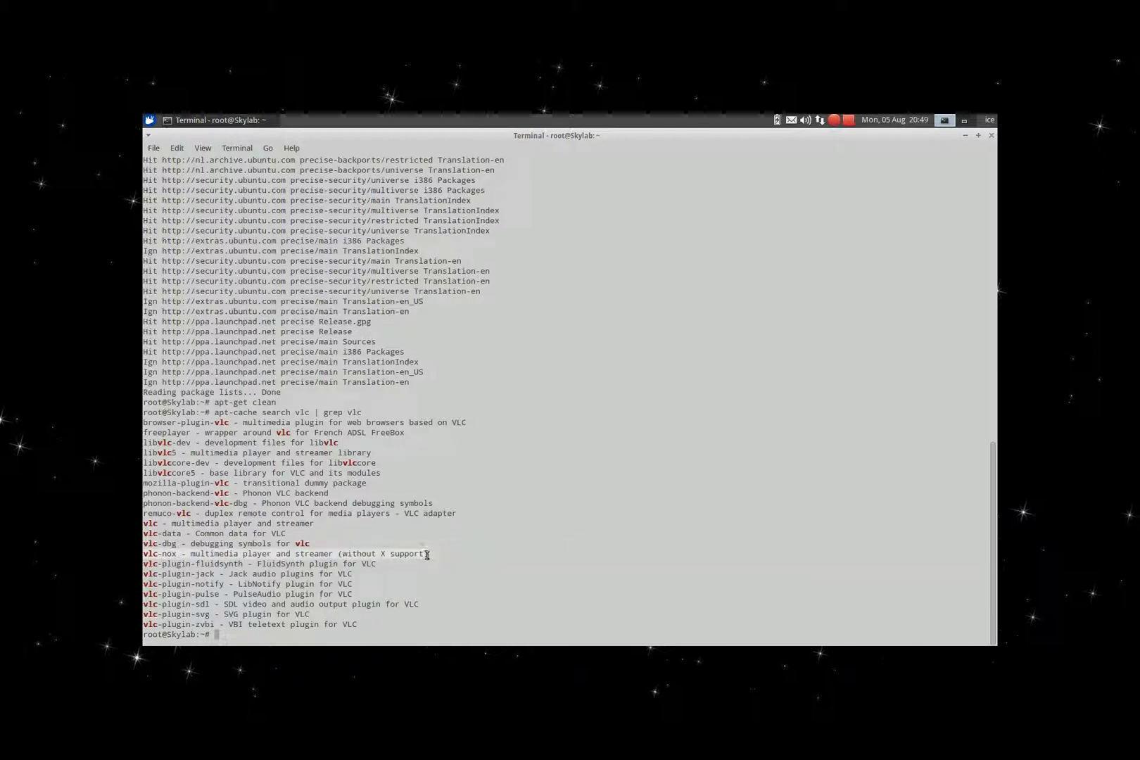
mouse_move(451, 246)
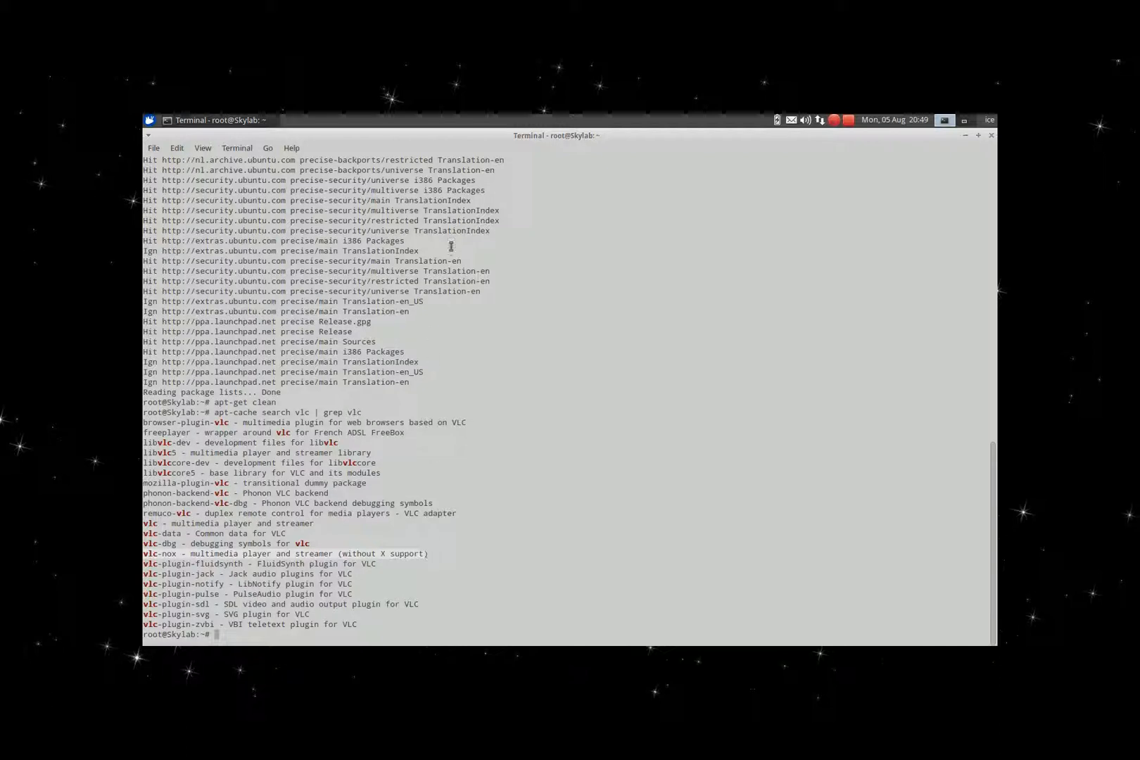
mouse_move(554, 311)
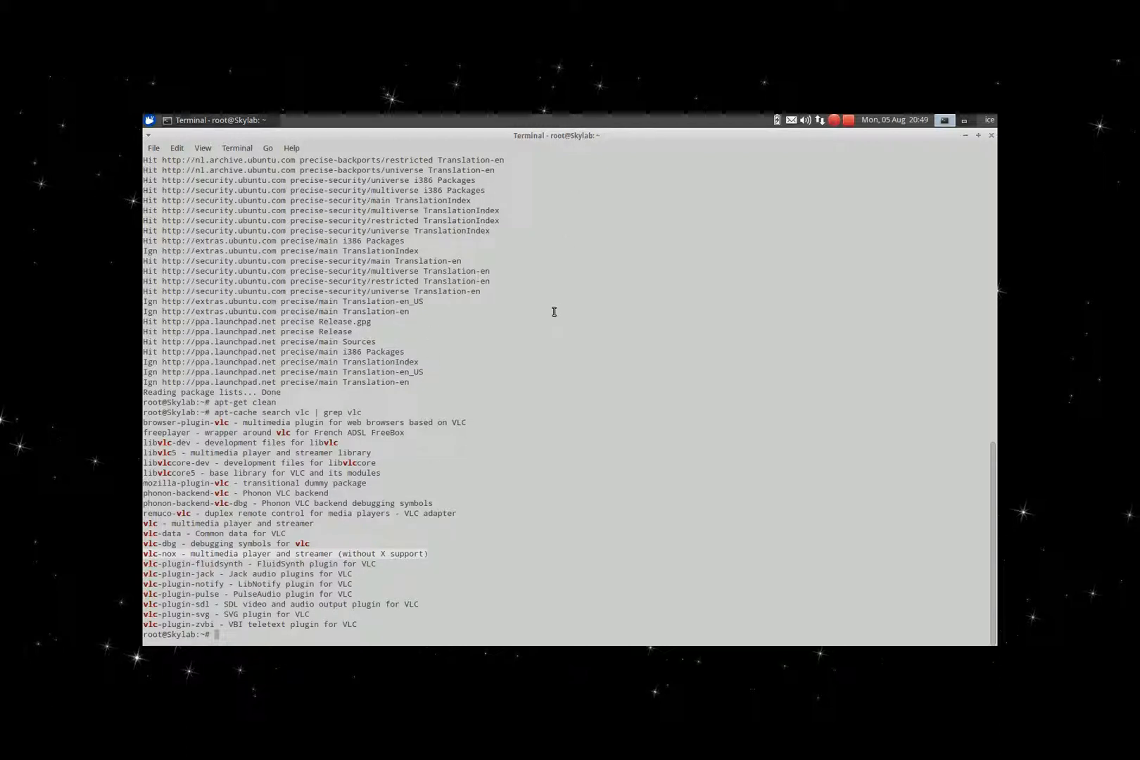
text(ress)
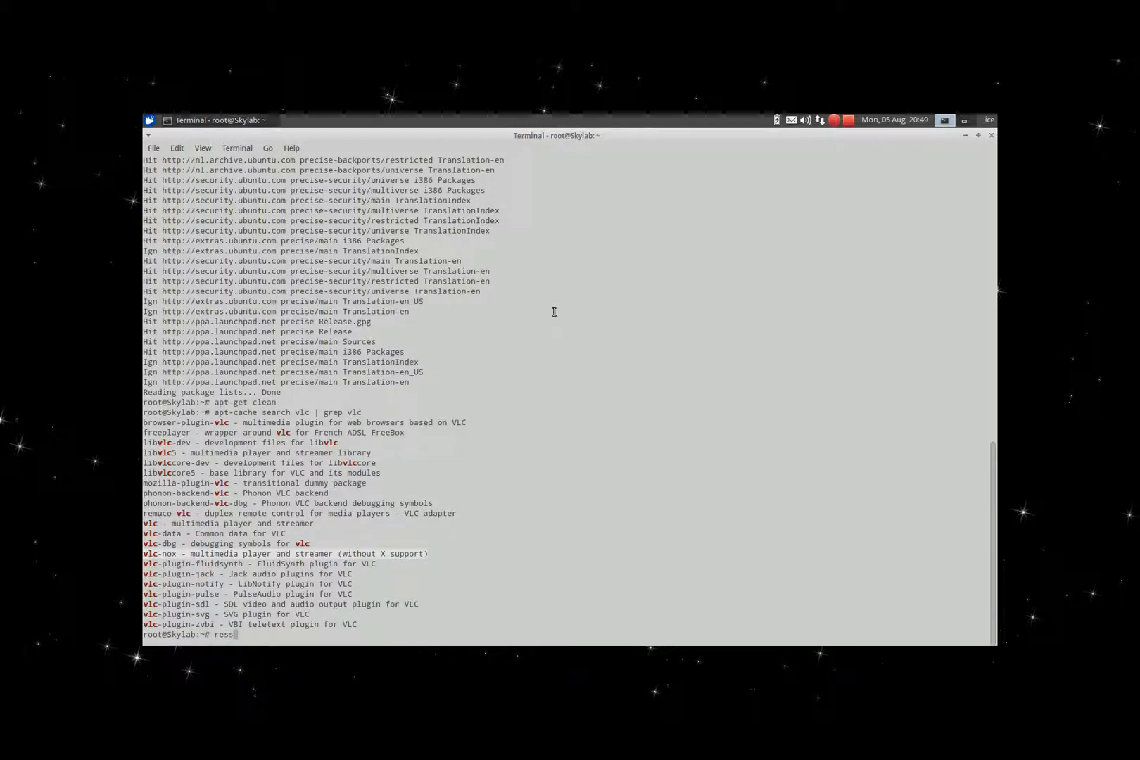
Show the apt-cache details of the vlc-nox package (version 2.0.1-4) and clear the screen.
text(clean)
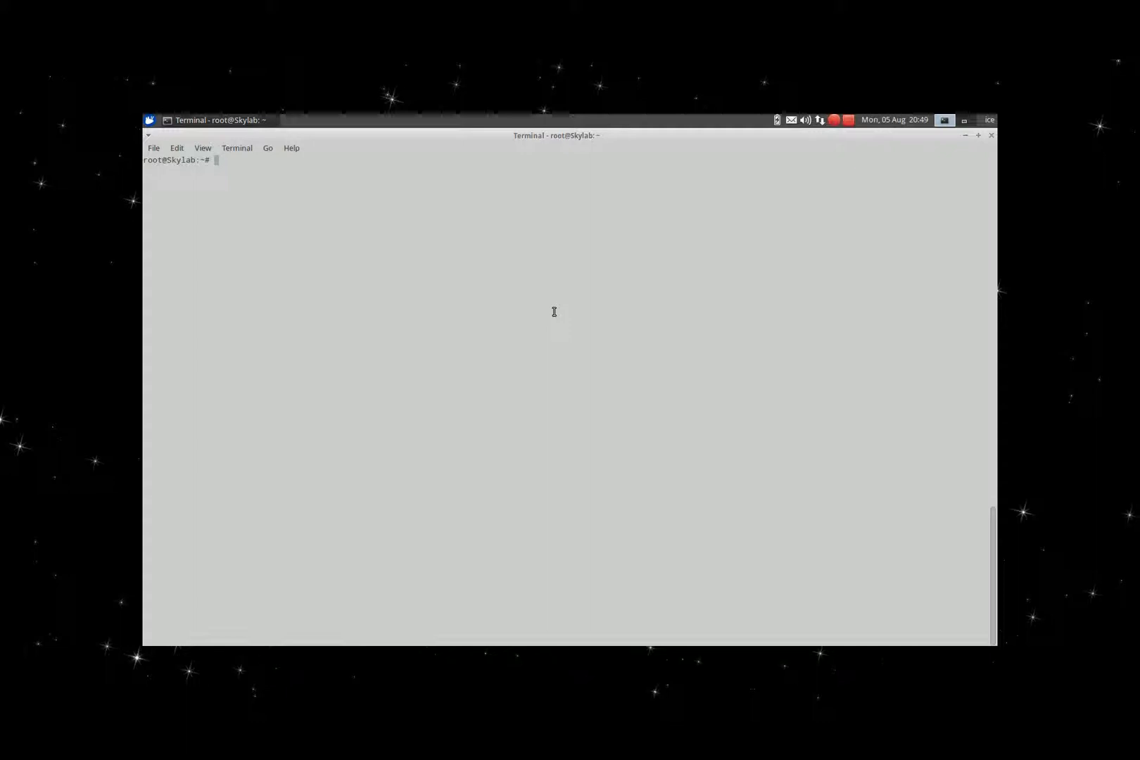
text(apt-cache se)
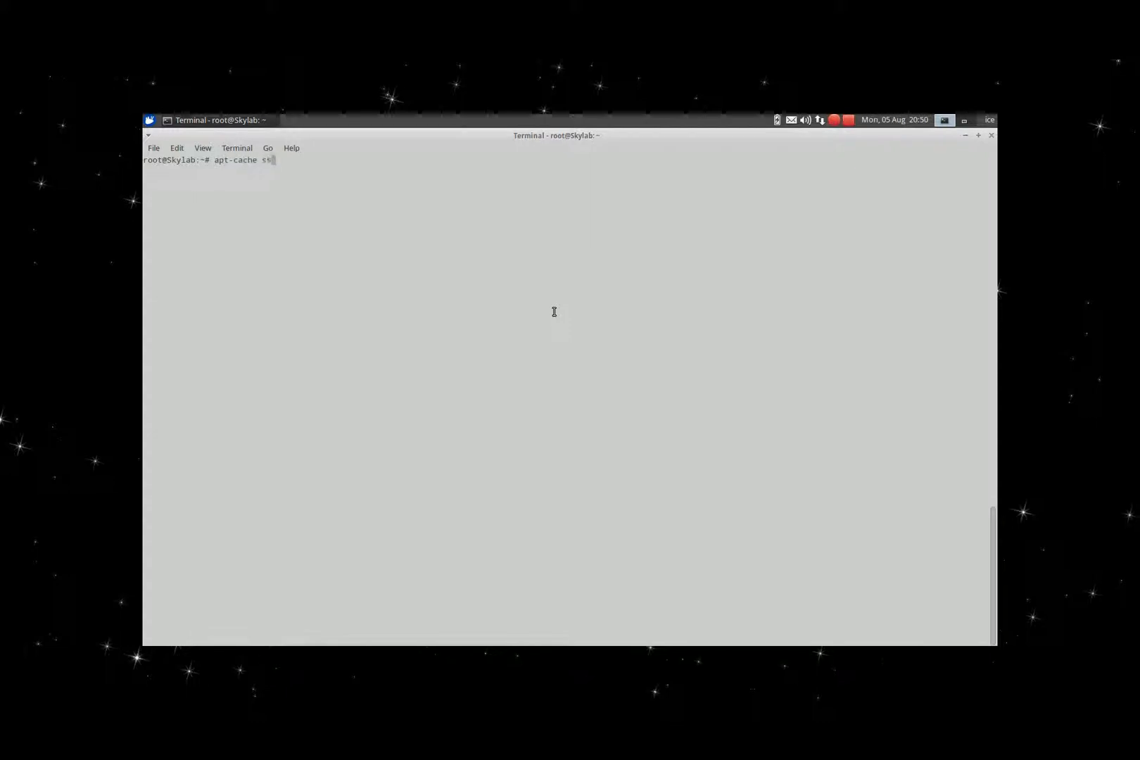
text(how vlc-n)
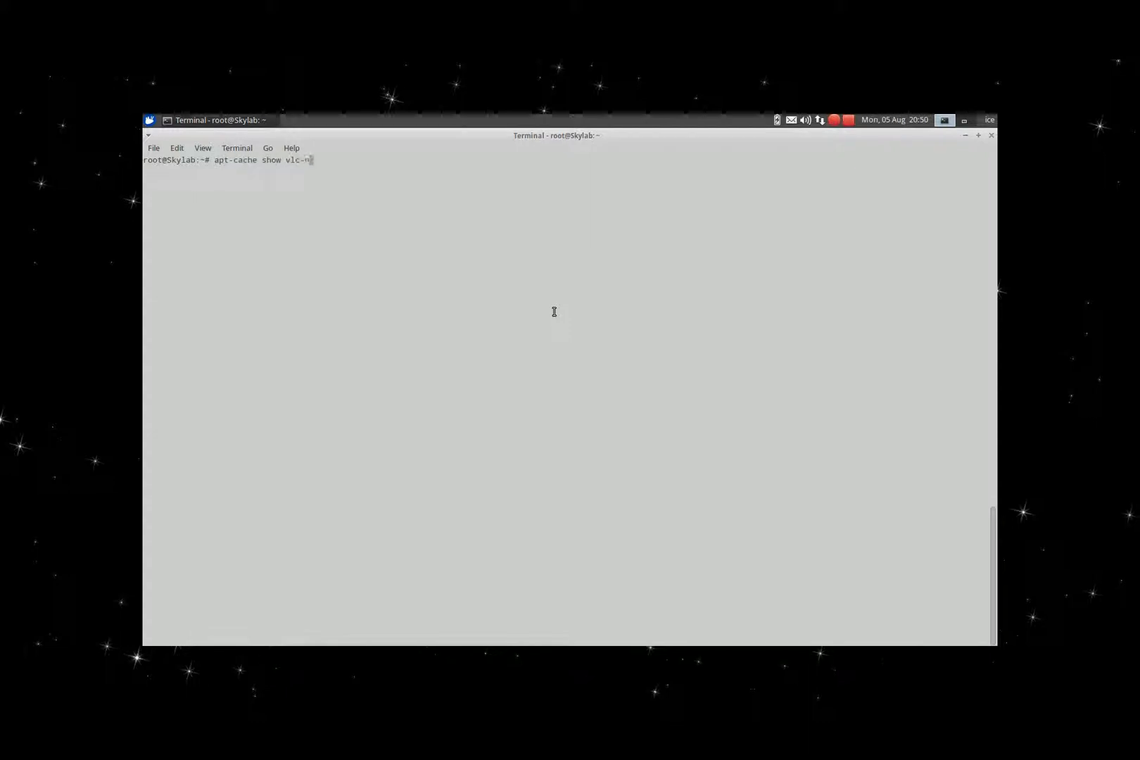
key(Return)
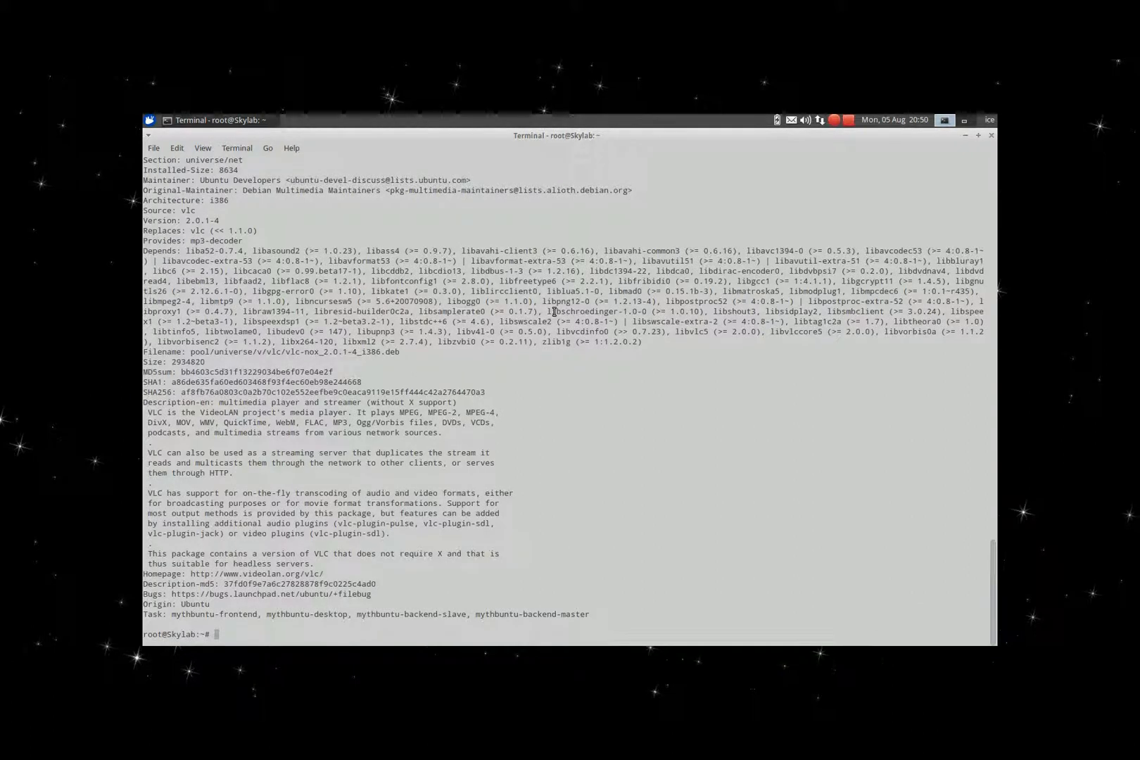
mouse_move(244, 483)
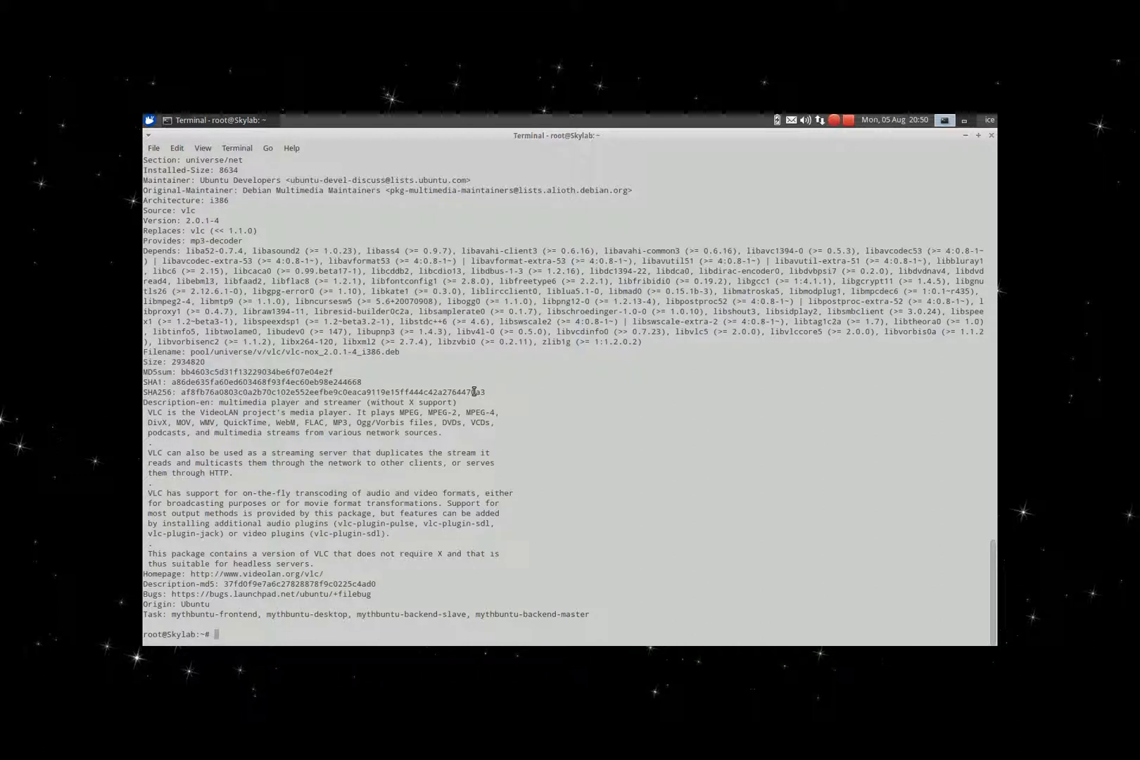
text(apt-get)
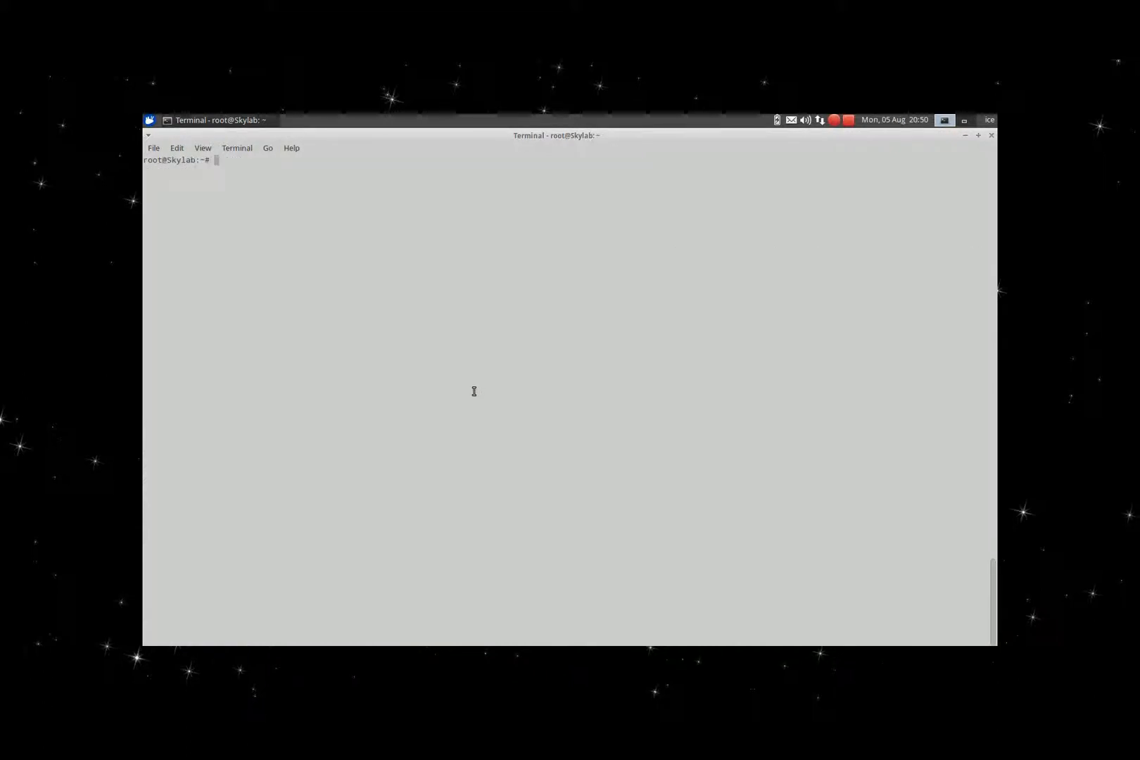
Preview apt-get install vlc and decline it with n.
text(apt-get)
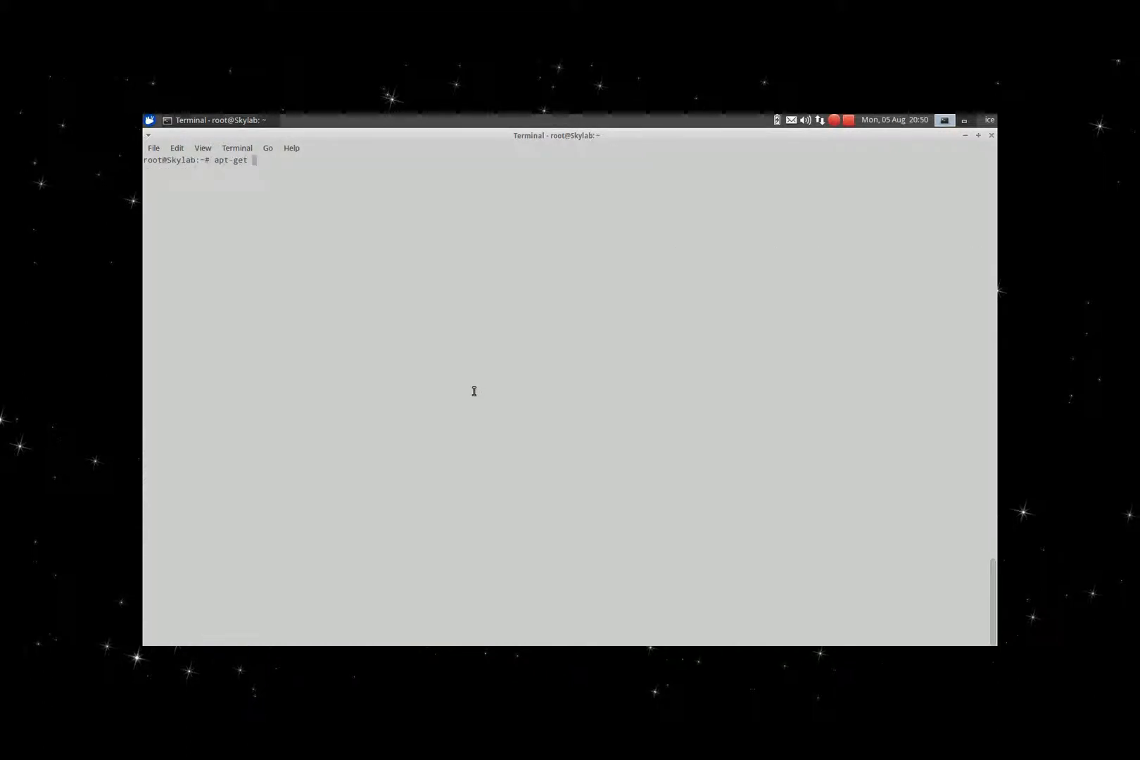
text(install)
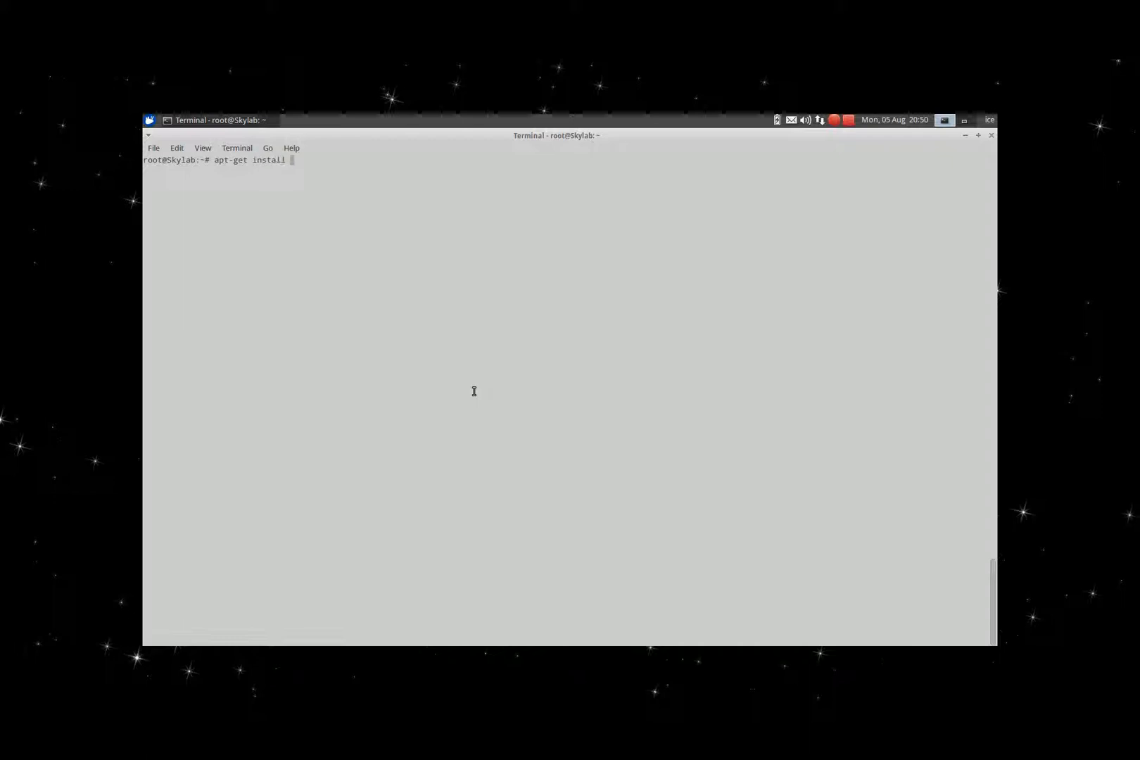
text(vix)
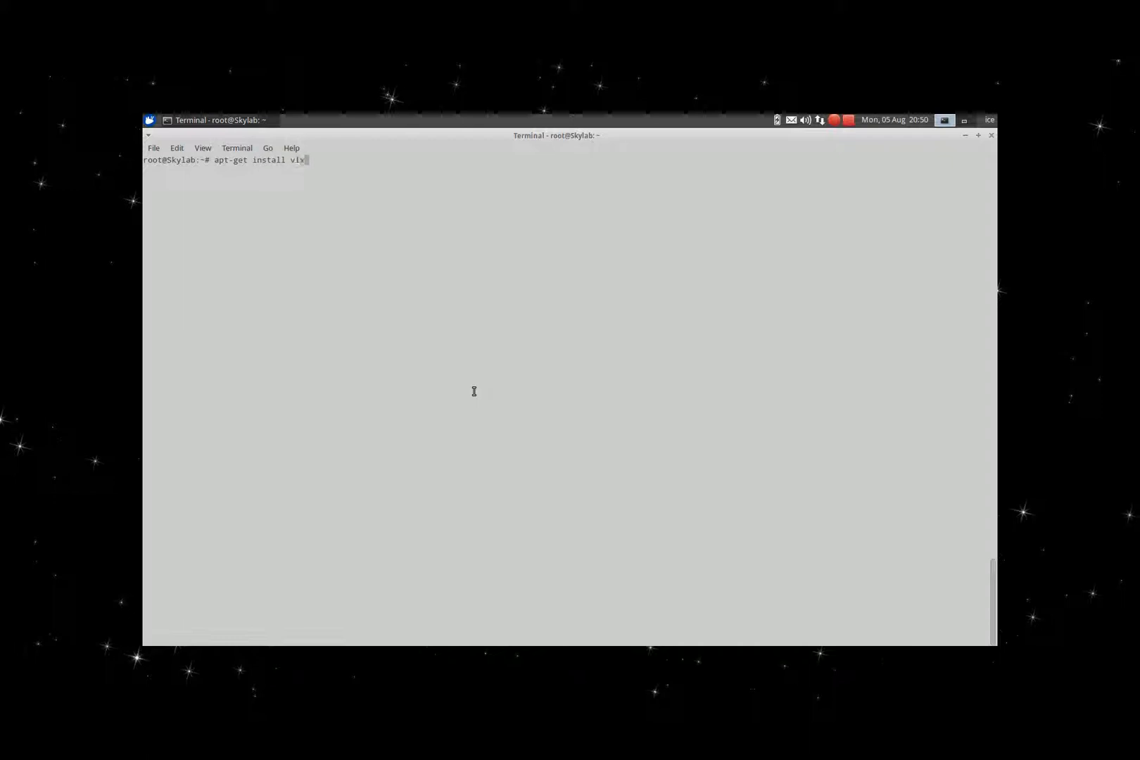
key(Return)
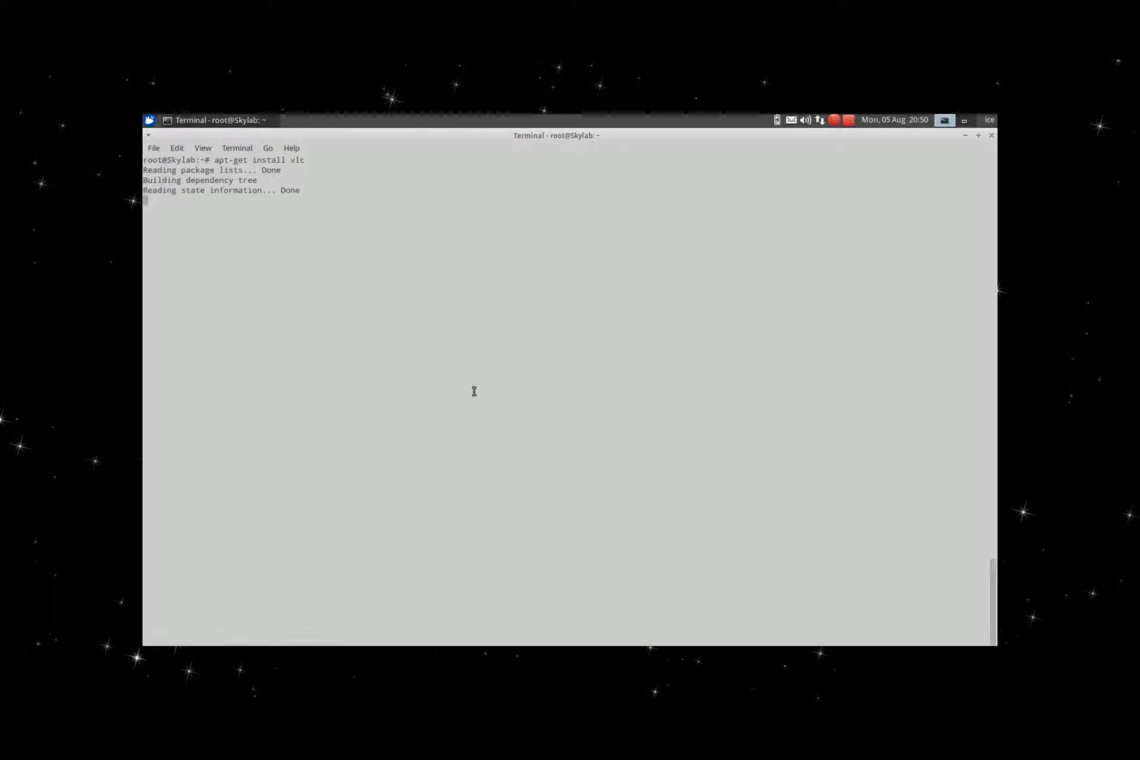
key(Return)
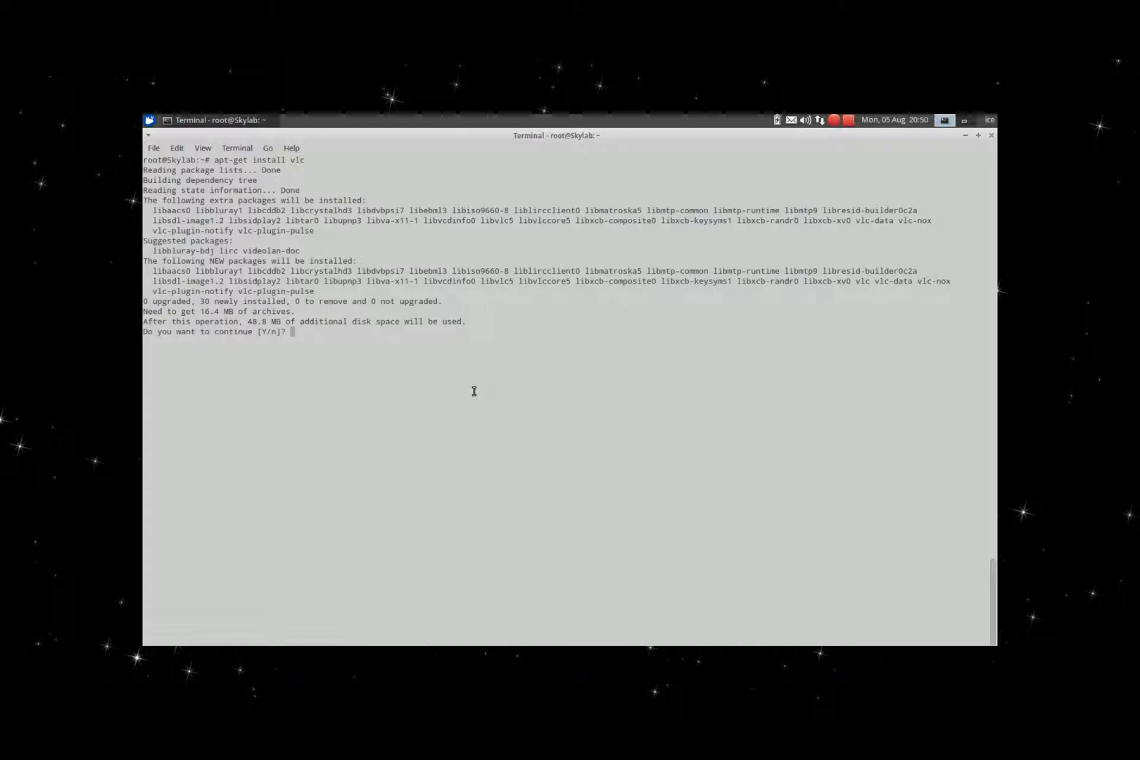
mouse_move(323, 328)
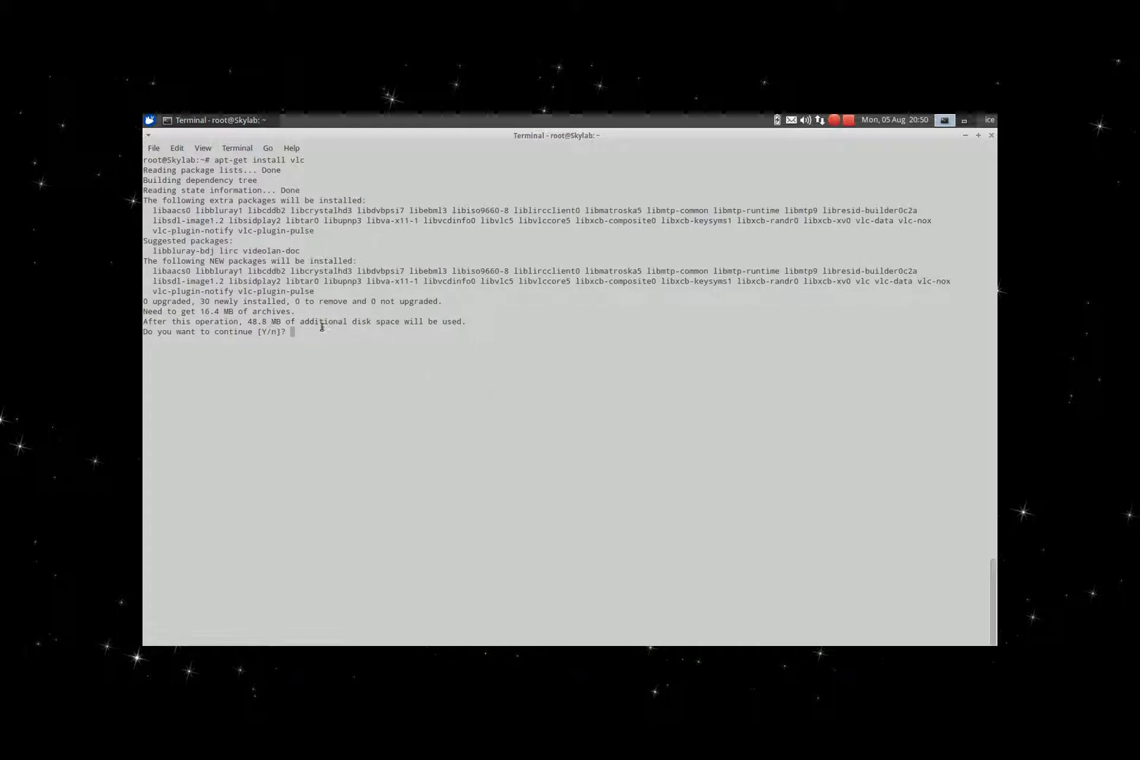
text(n)
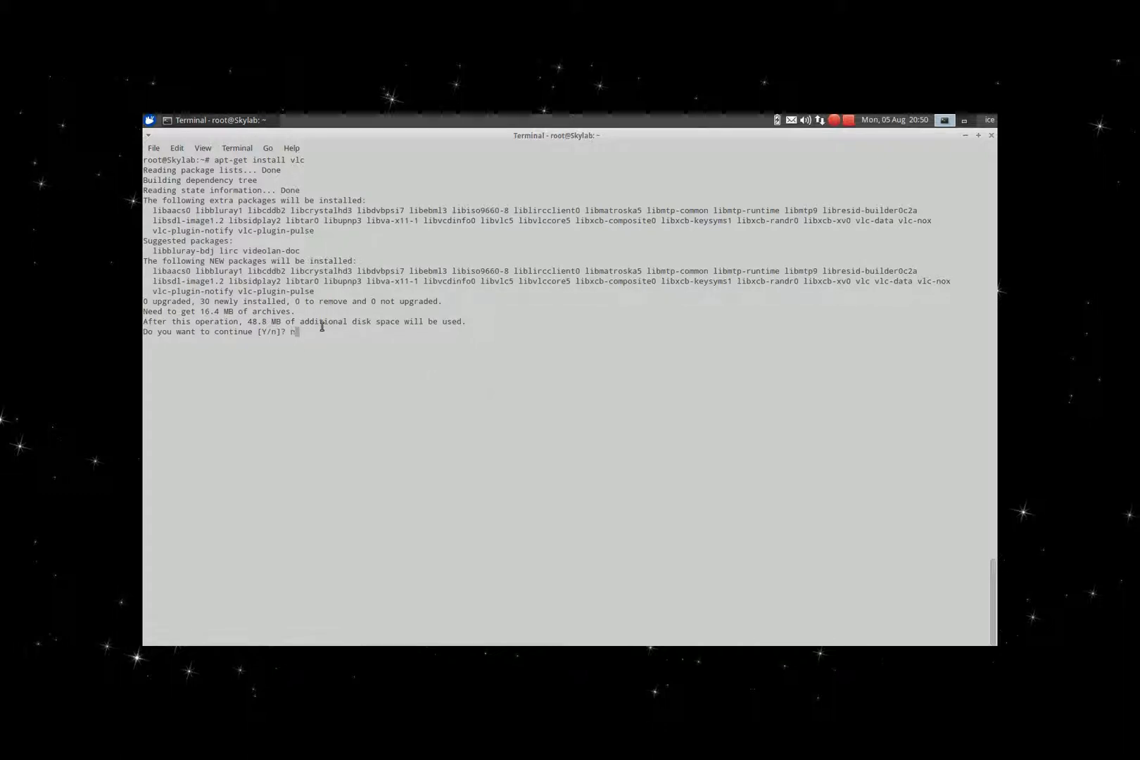
key(enter)
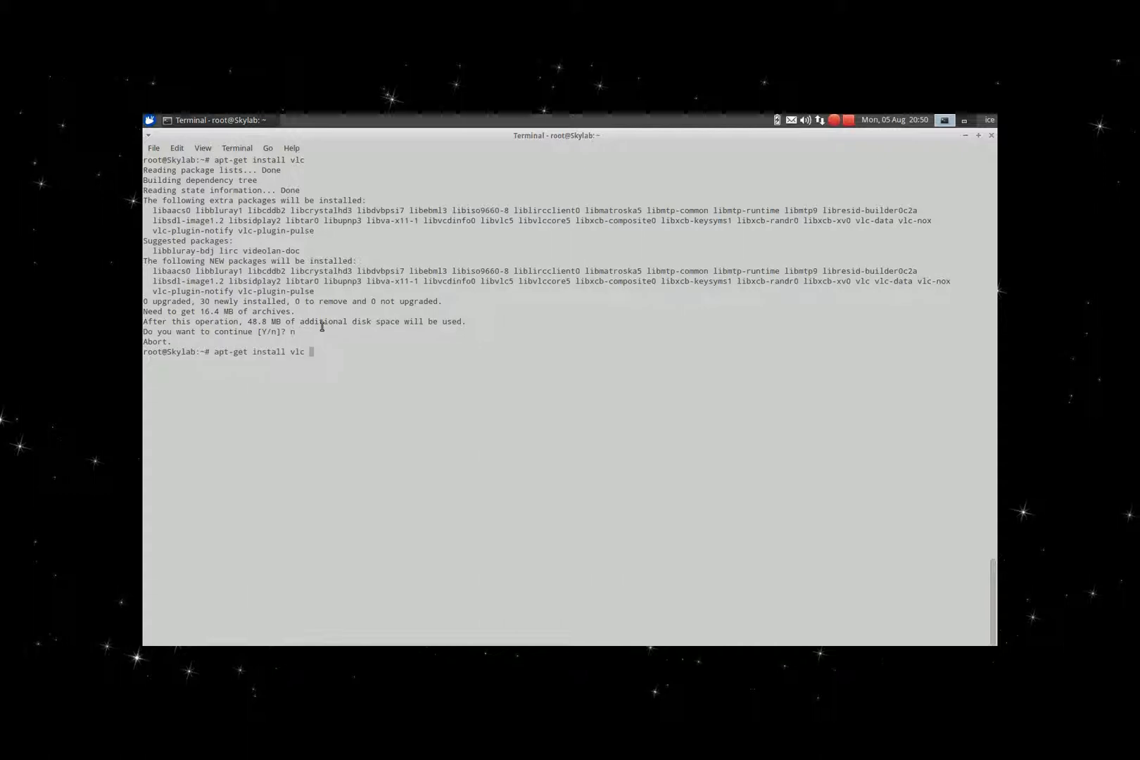
Preview apt-get install vlc vlc-nox, decline it, and retype the combined command.
text(vlc-nox)
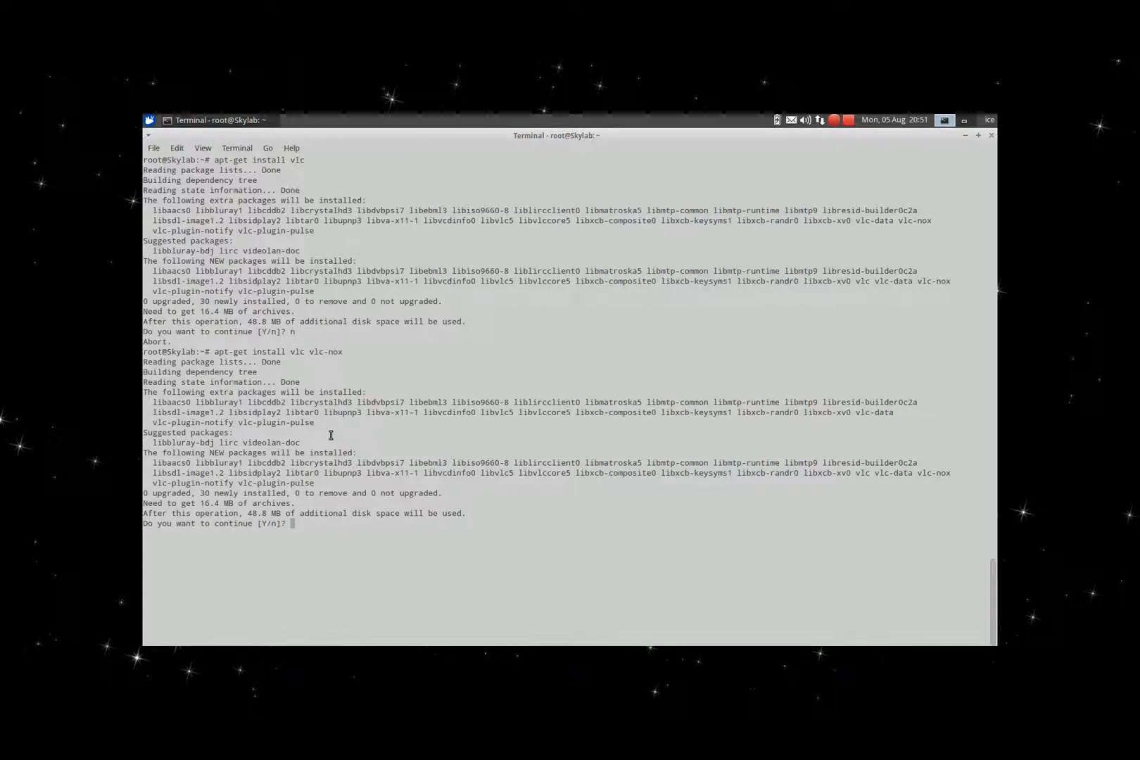
text(n)
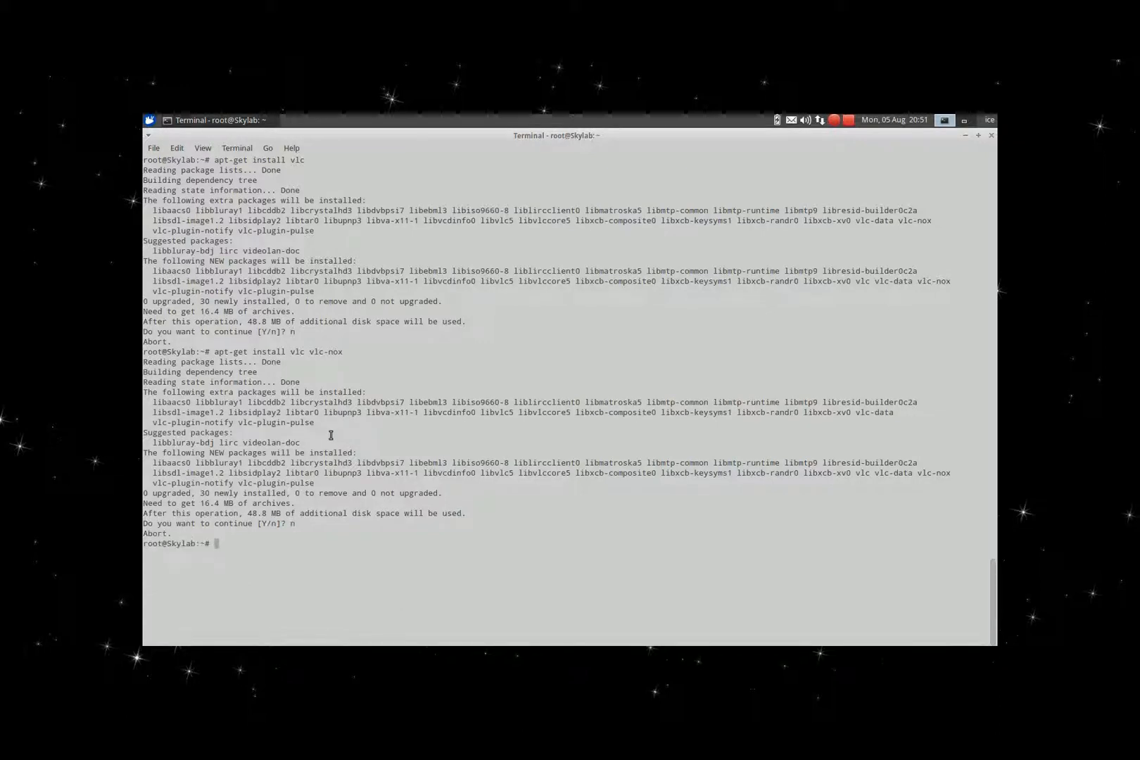
text(apt-get install vlc vlc-nox)
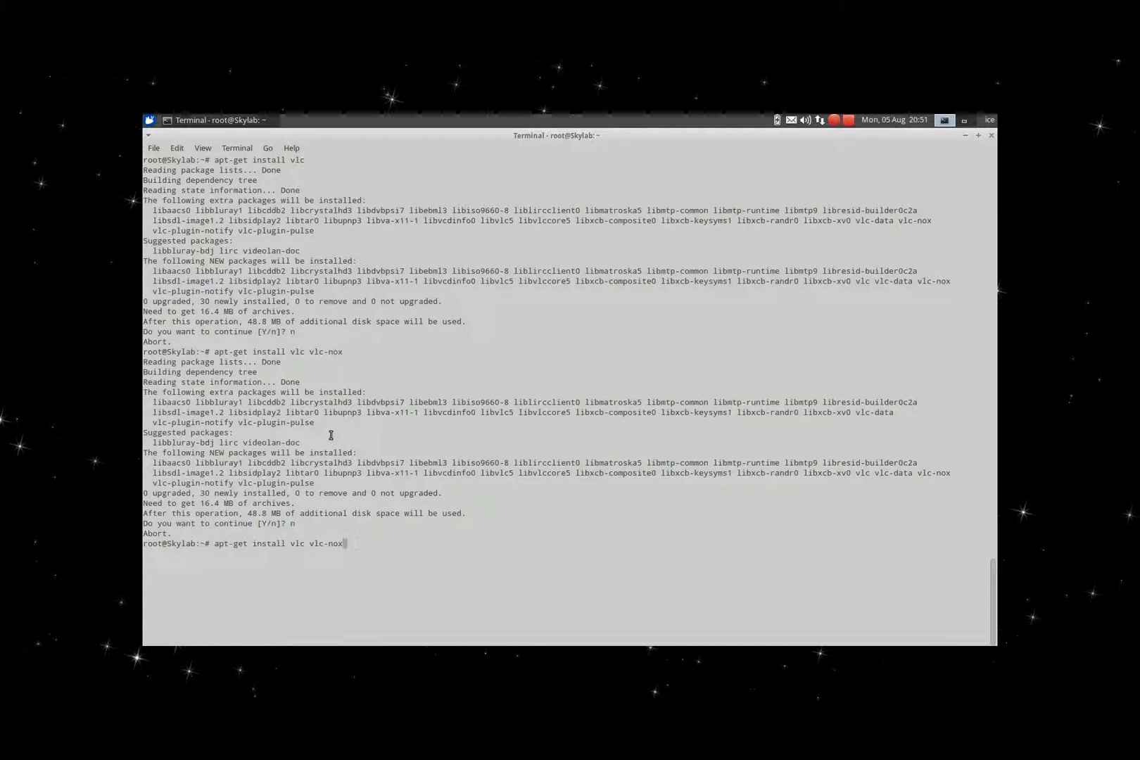
Run the combined install so all 30 new packages download, unpack and configure.
key(Return)
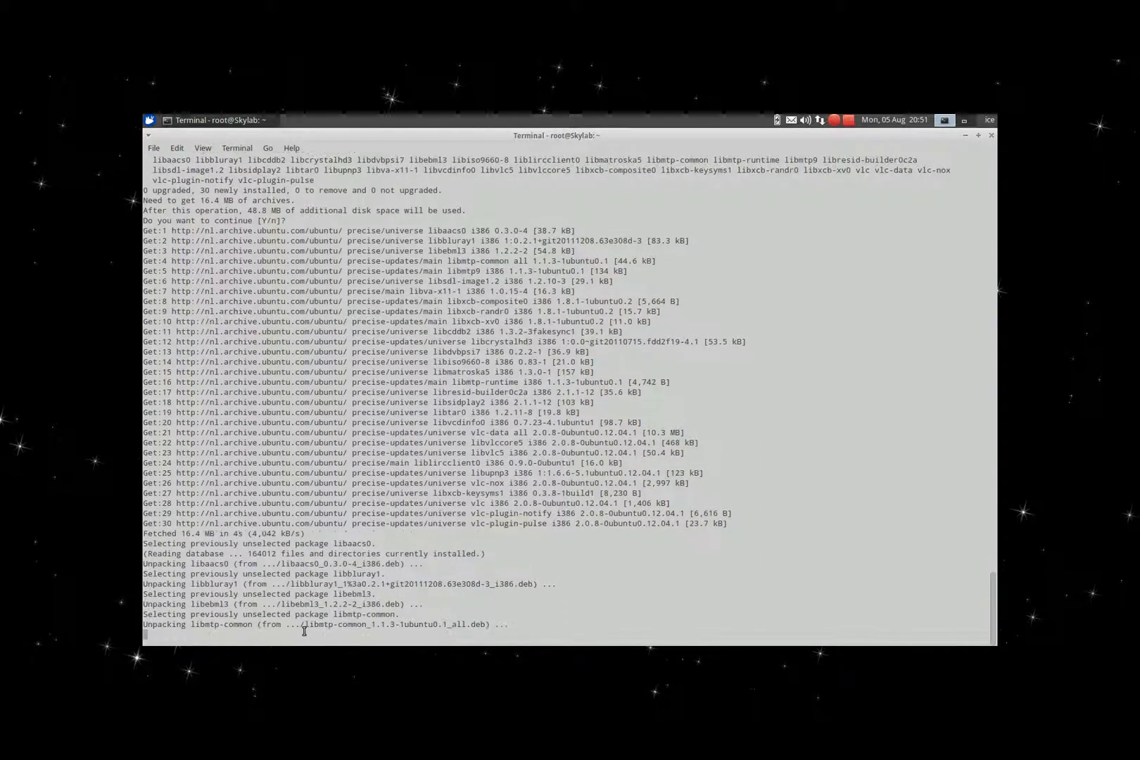
scroll(down, 3)
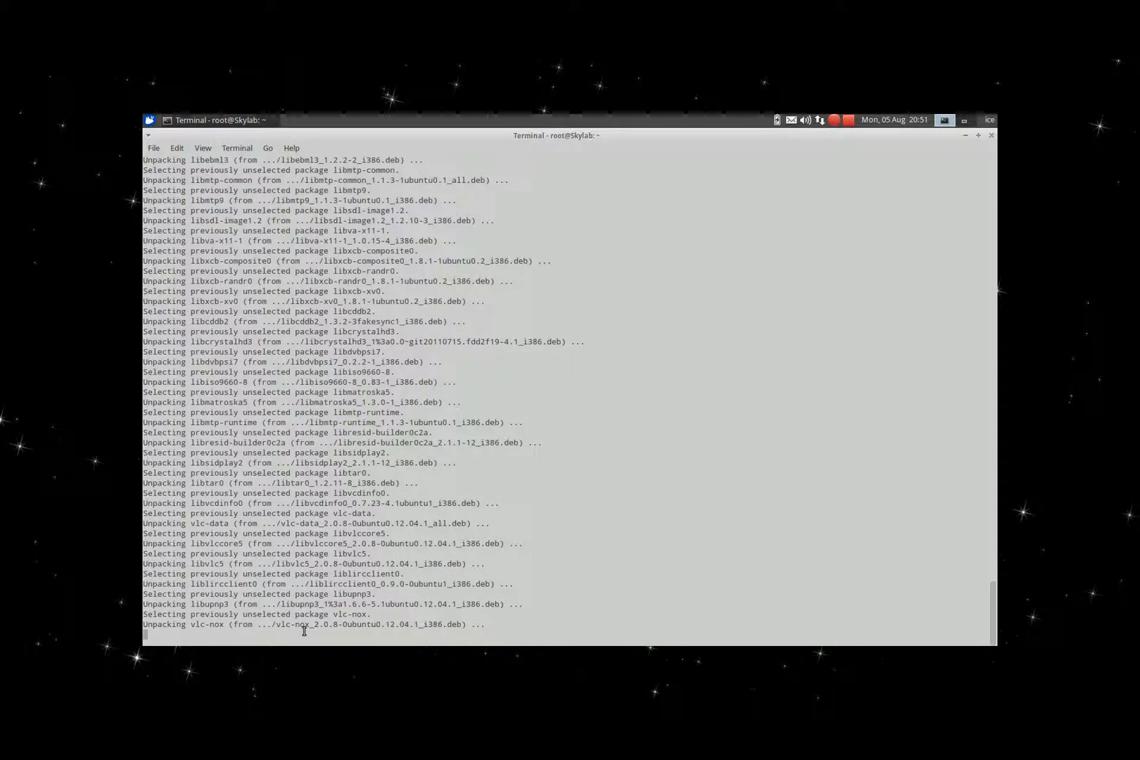
scroll(down, 3)
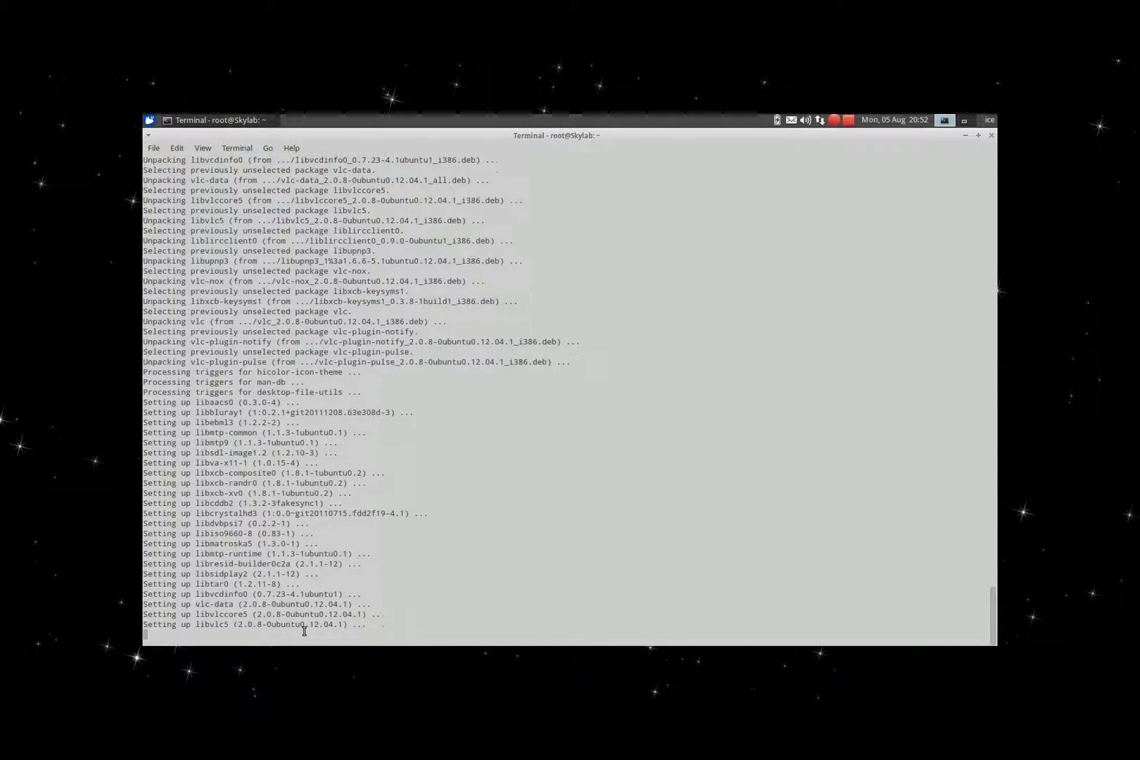
scroll(down, 3)
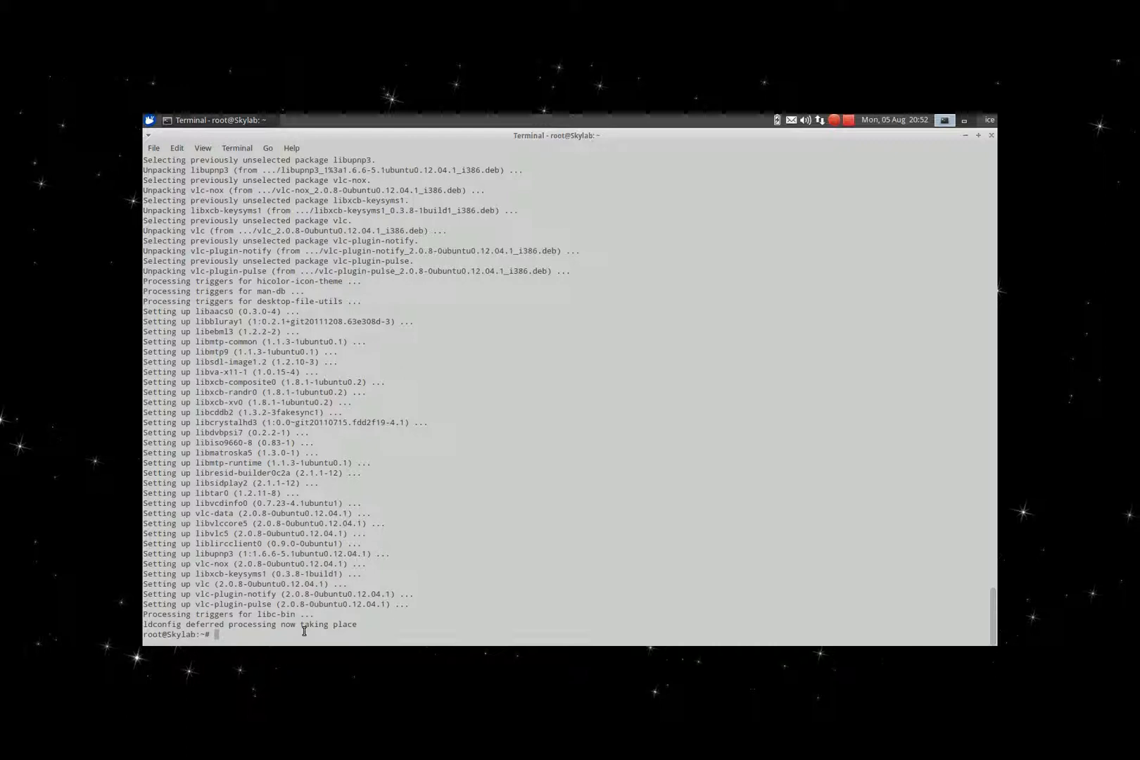
text(apt-get clean)
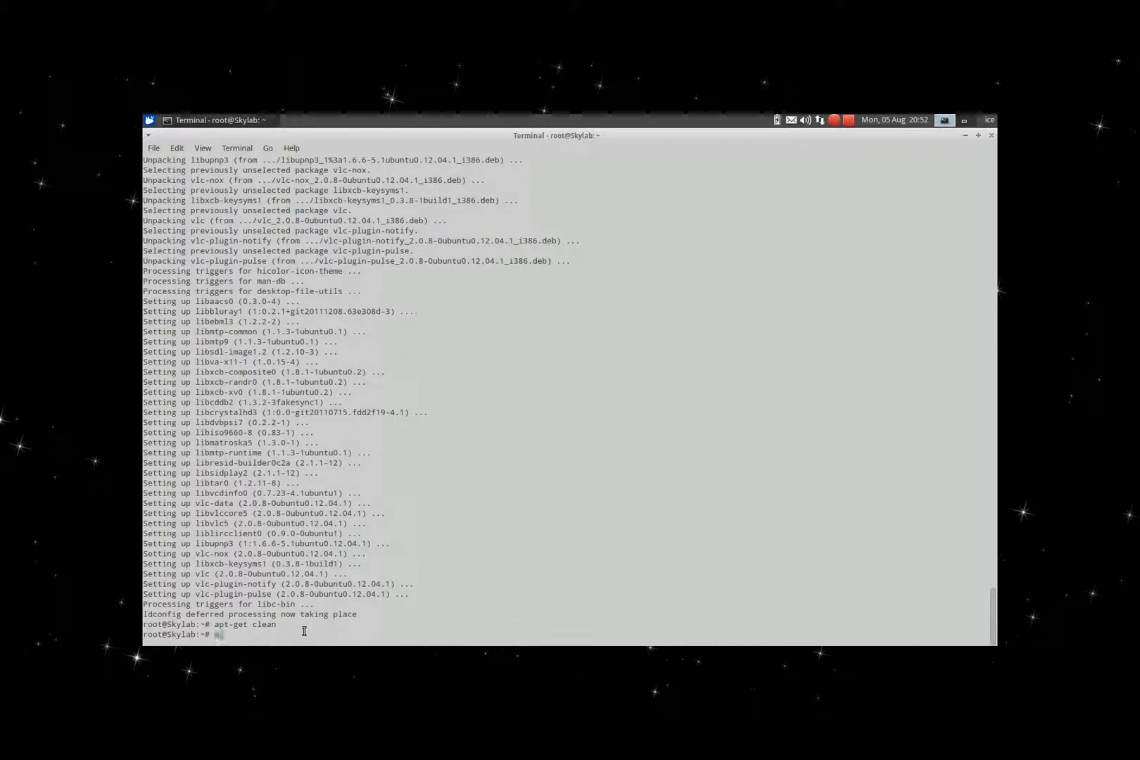
Exit the root shell and then the user session, closing the terminal.
text(exit)
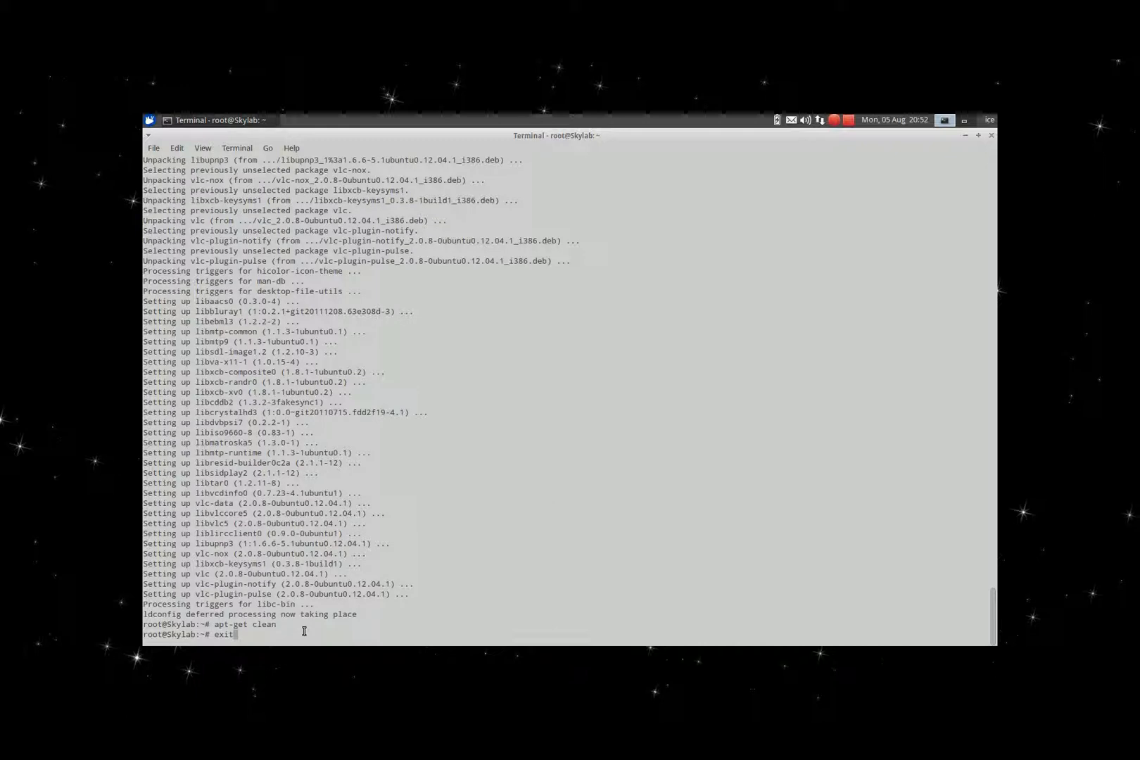
key(Return)
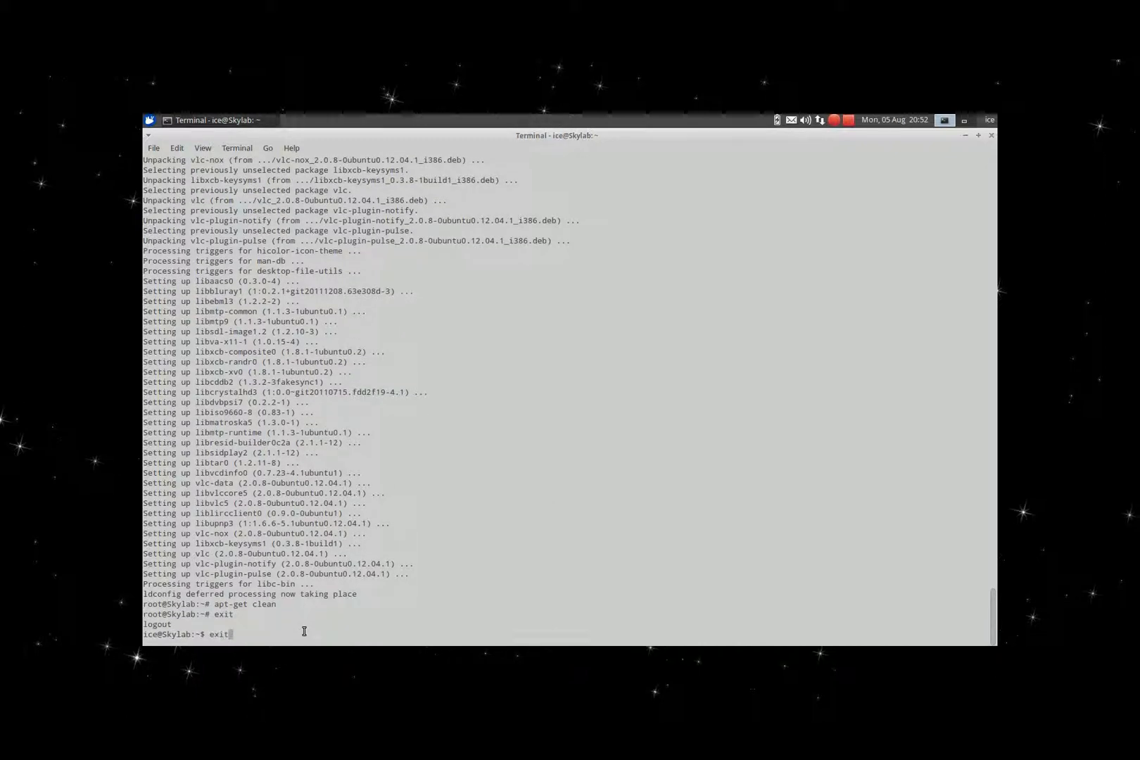
key(Return)
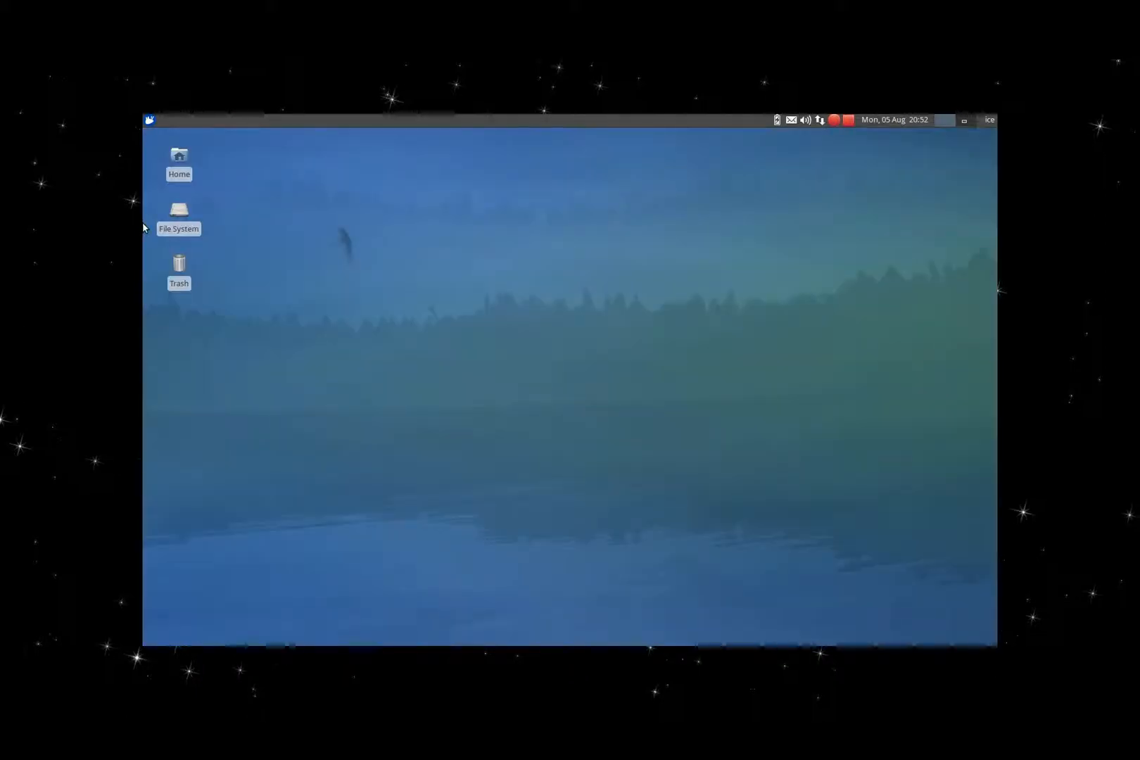
Open the Xfce Applications menu to reach the Multimedia category.
click(148, 120)
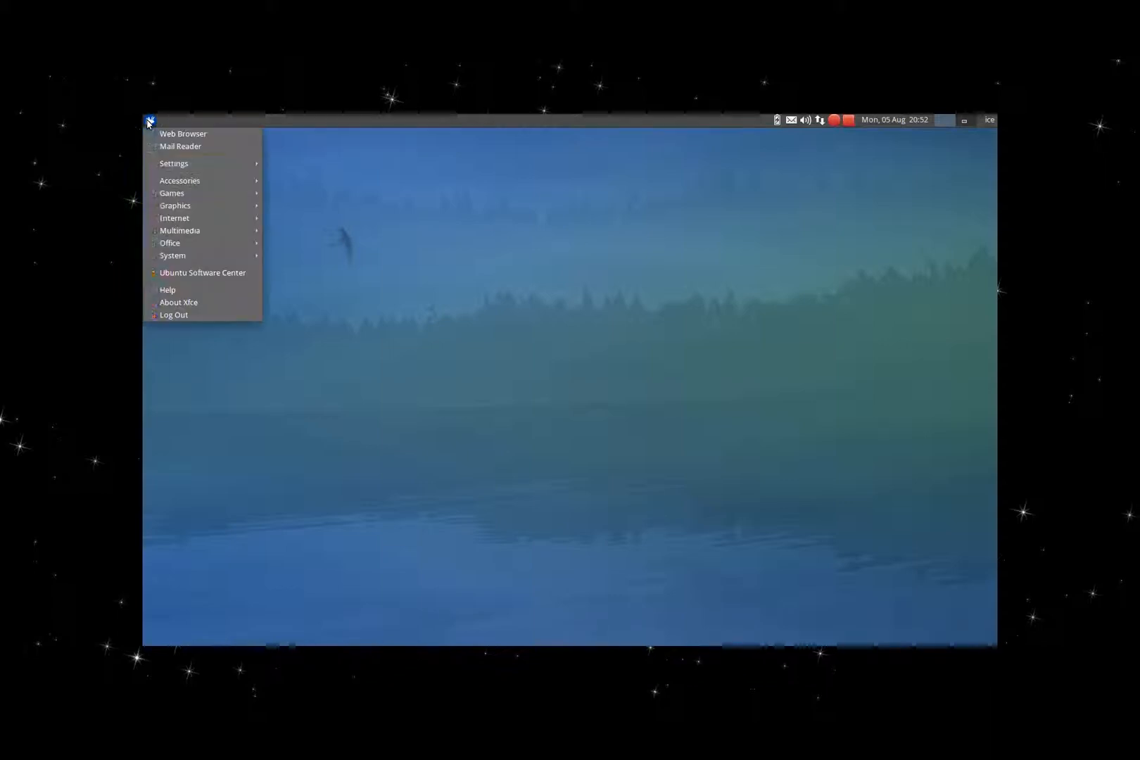
mouse_move(202, 200)
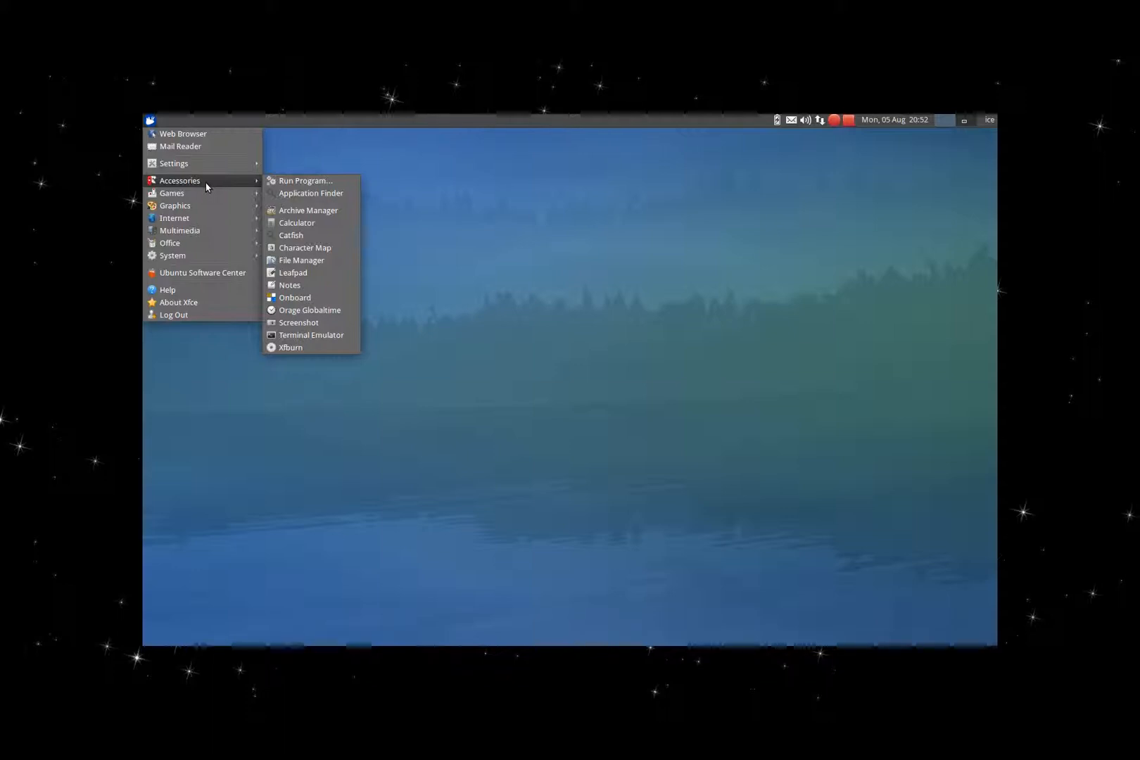
mouse_move(180, 231)
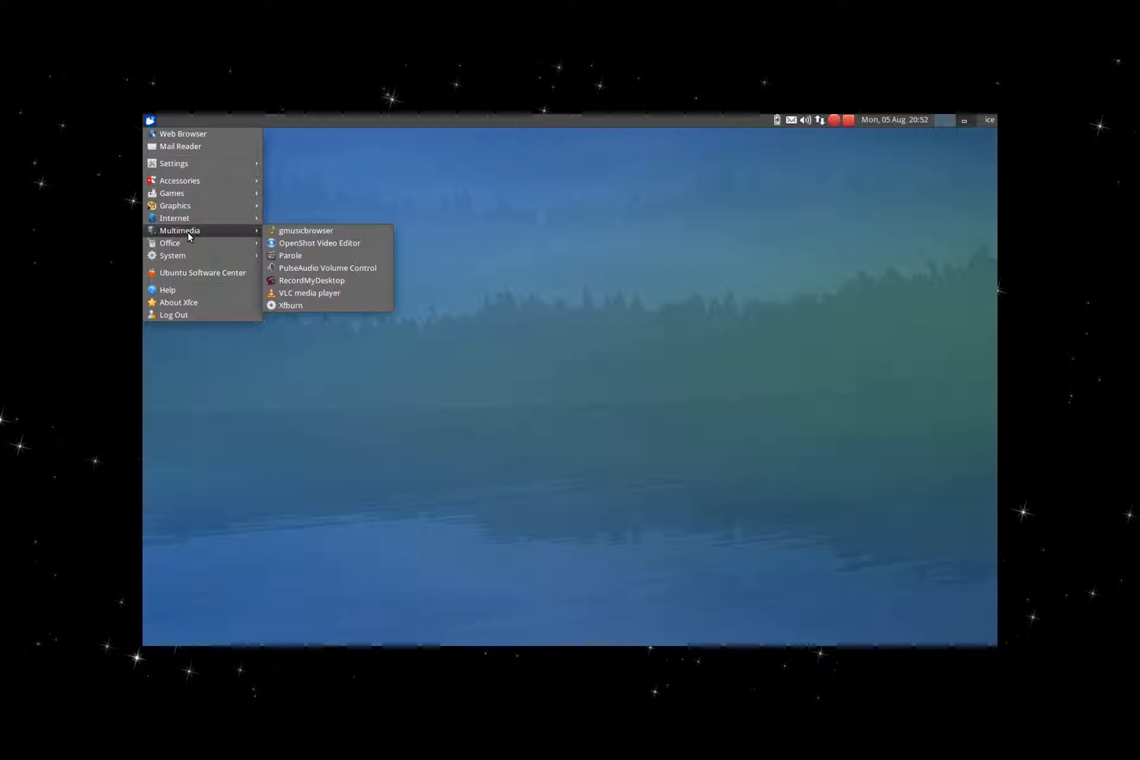
mouse_move(309, 292)
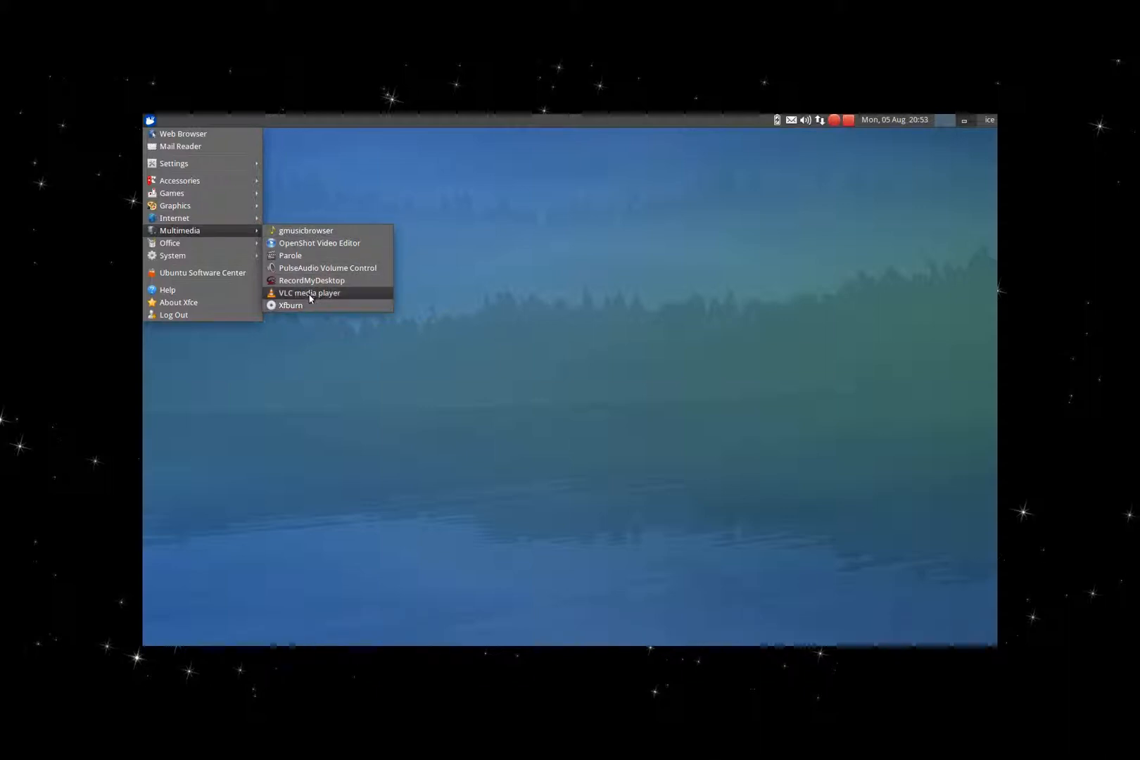
mouse_move(310, 293)
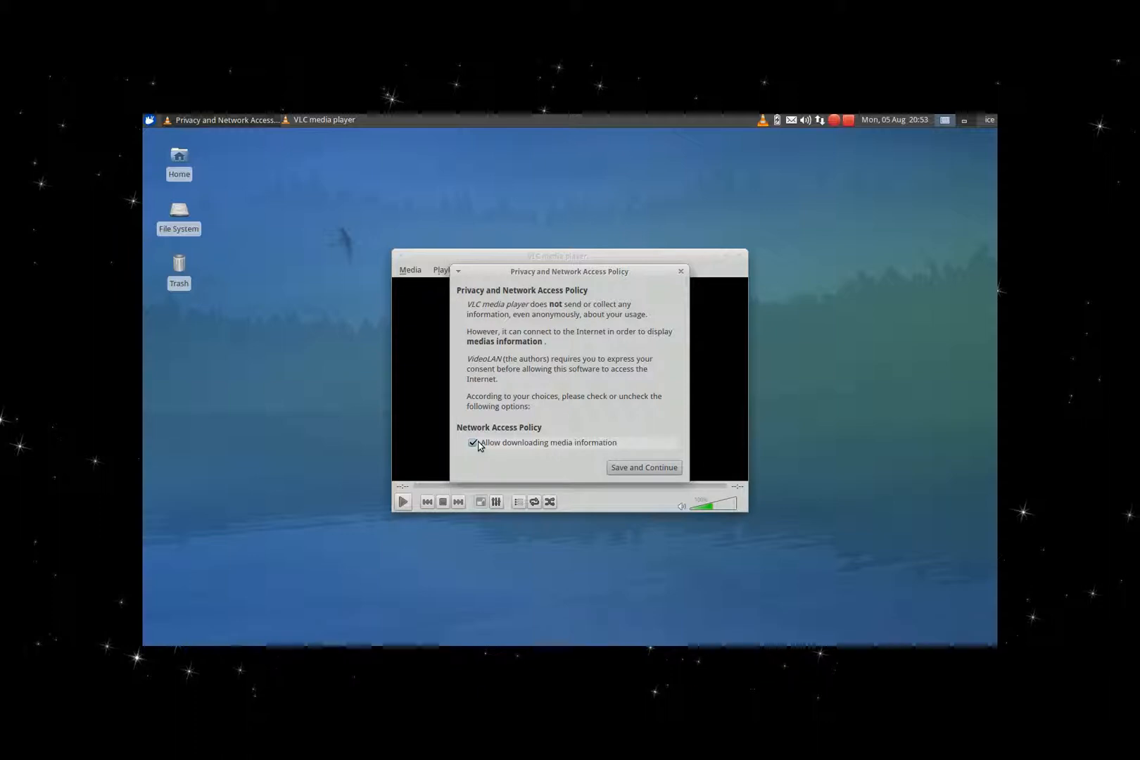
Uncheck 'Allow downloading media information' and Save and Continue past the privacy policy.
click(471, 441)
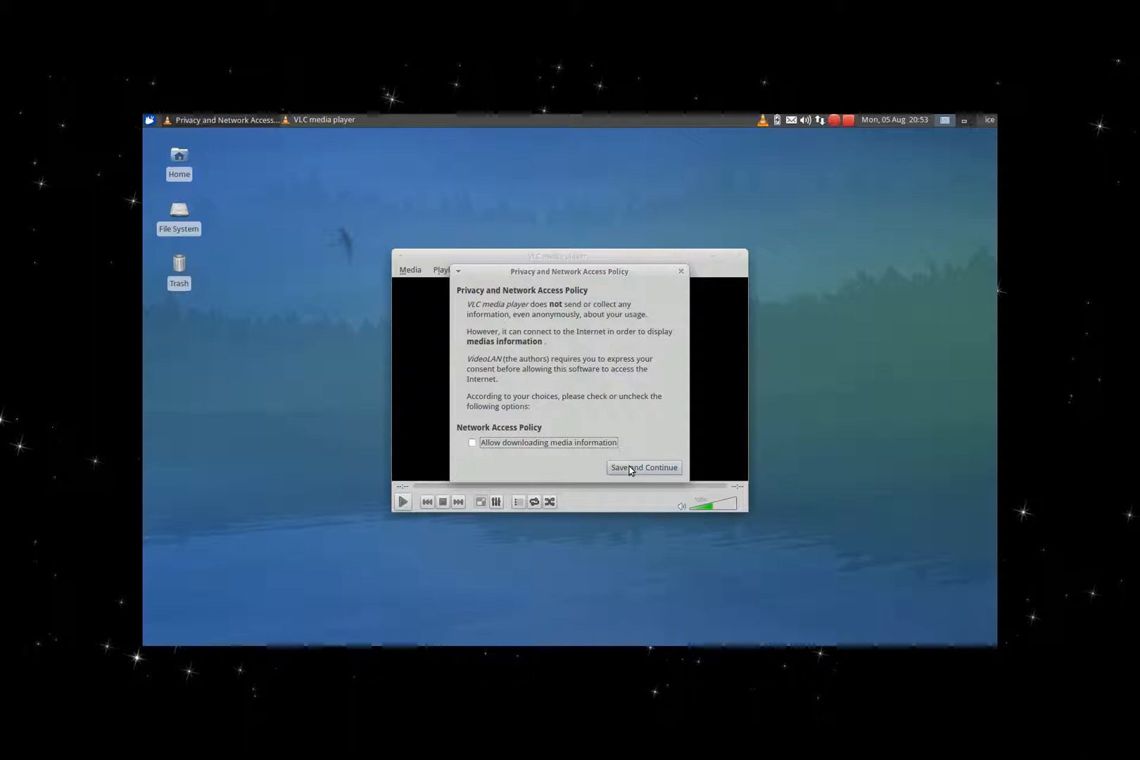
click(644, 468)
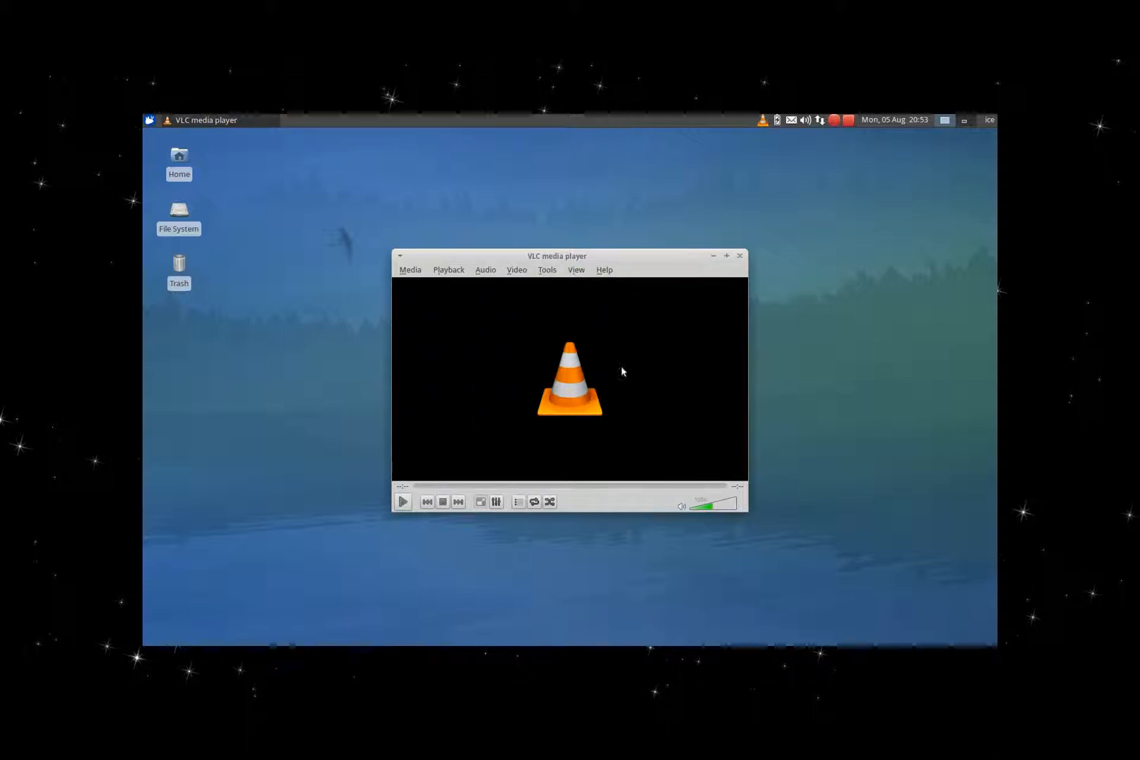
Show Help > About, identifying VLC 2.0.8 Twoflower.
click(603, 270)
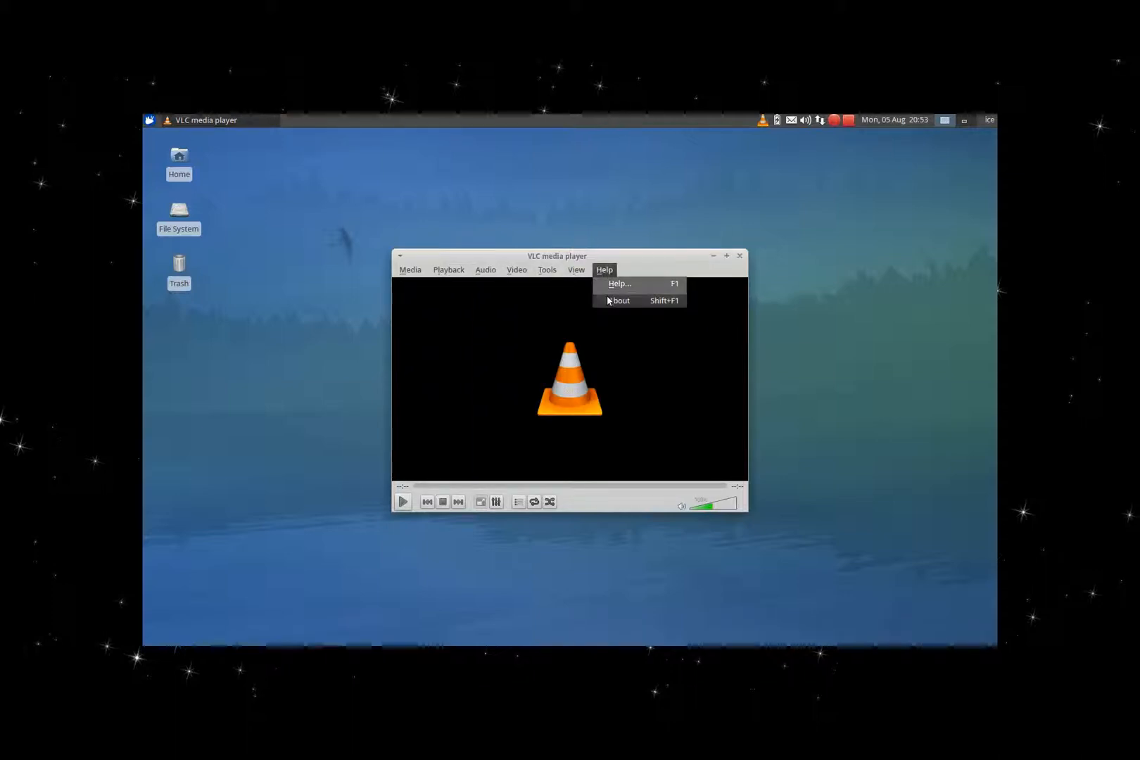
click(620, 300)
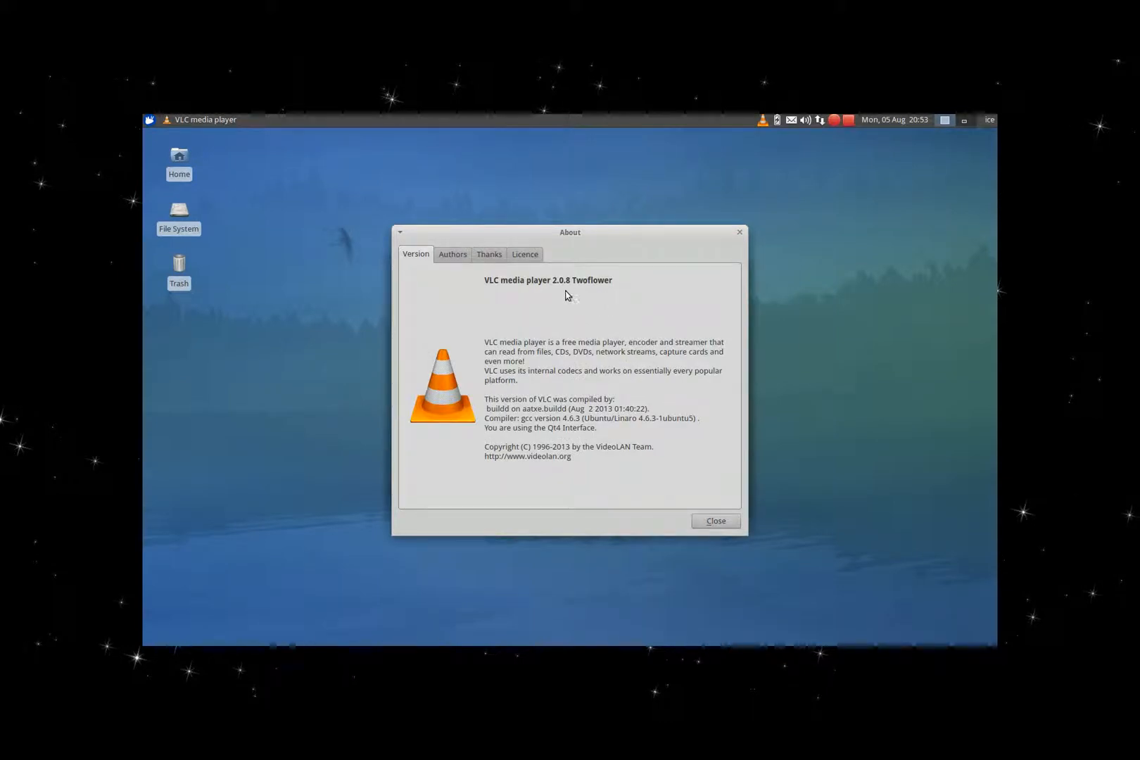
mouse_move(567, 291)
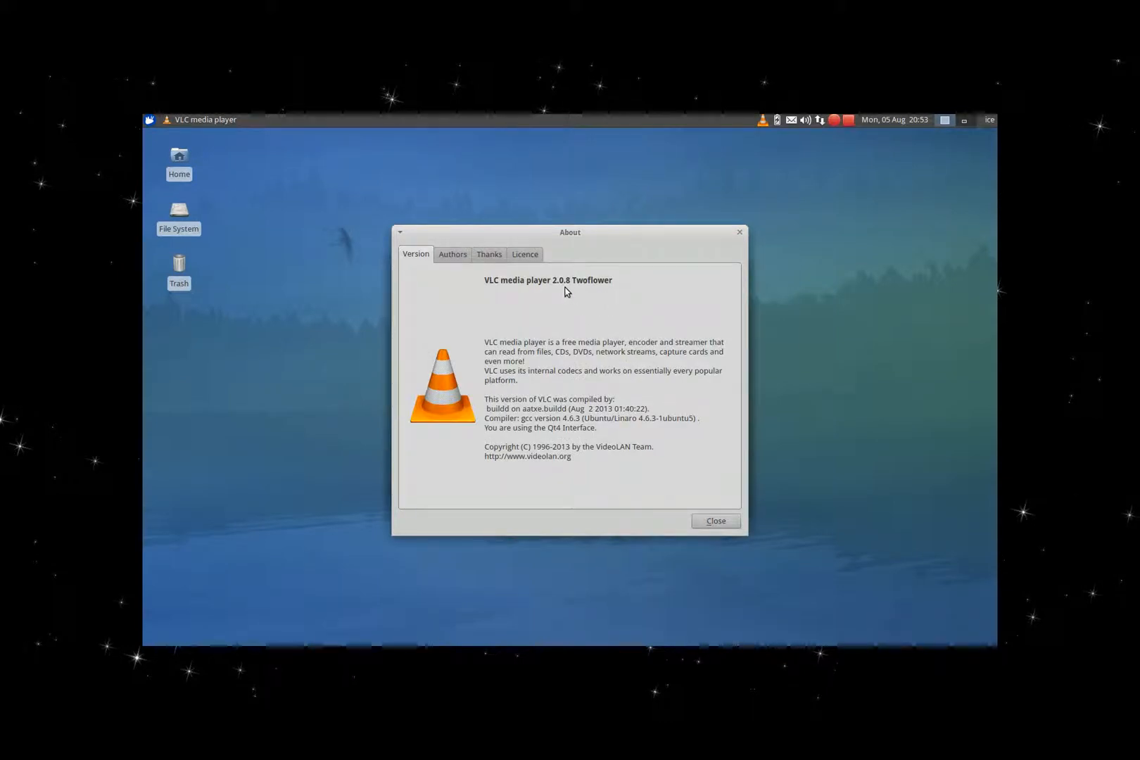
mouse_move(618, 294)
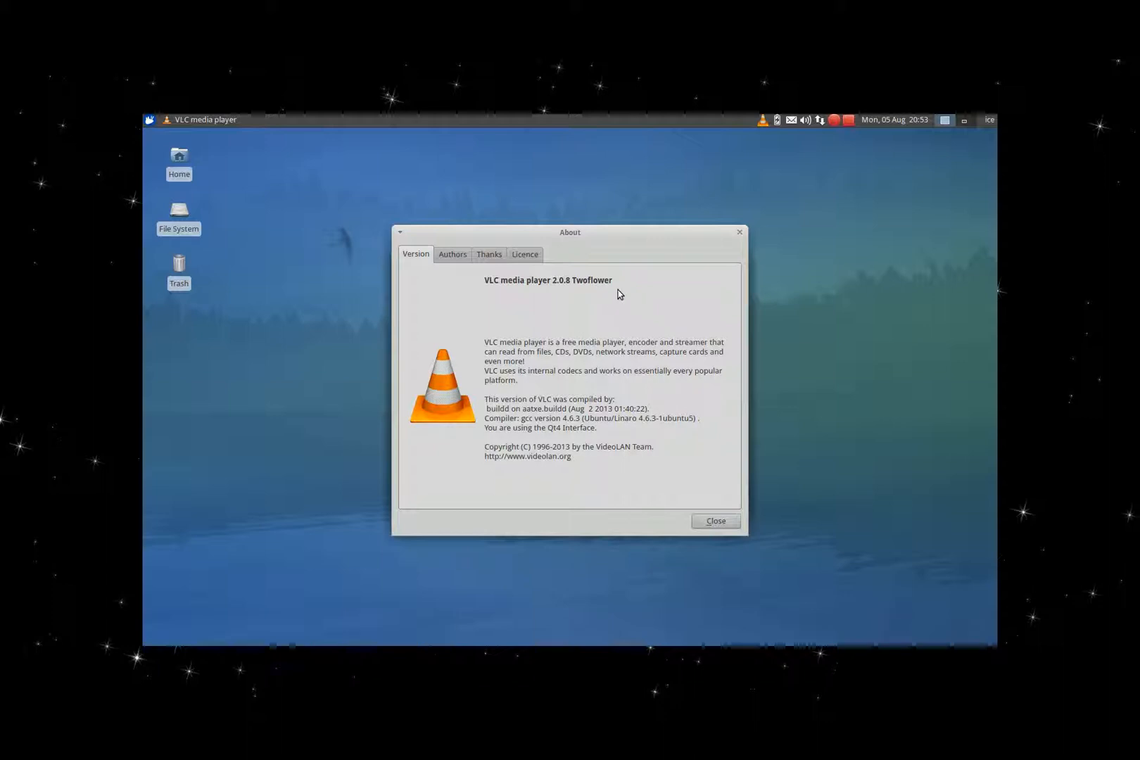
mouse_move(628, 297)
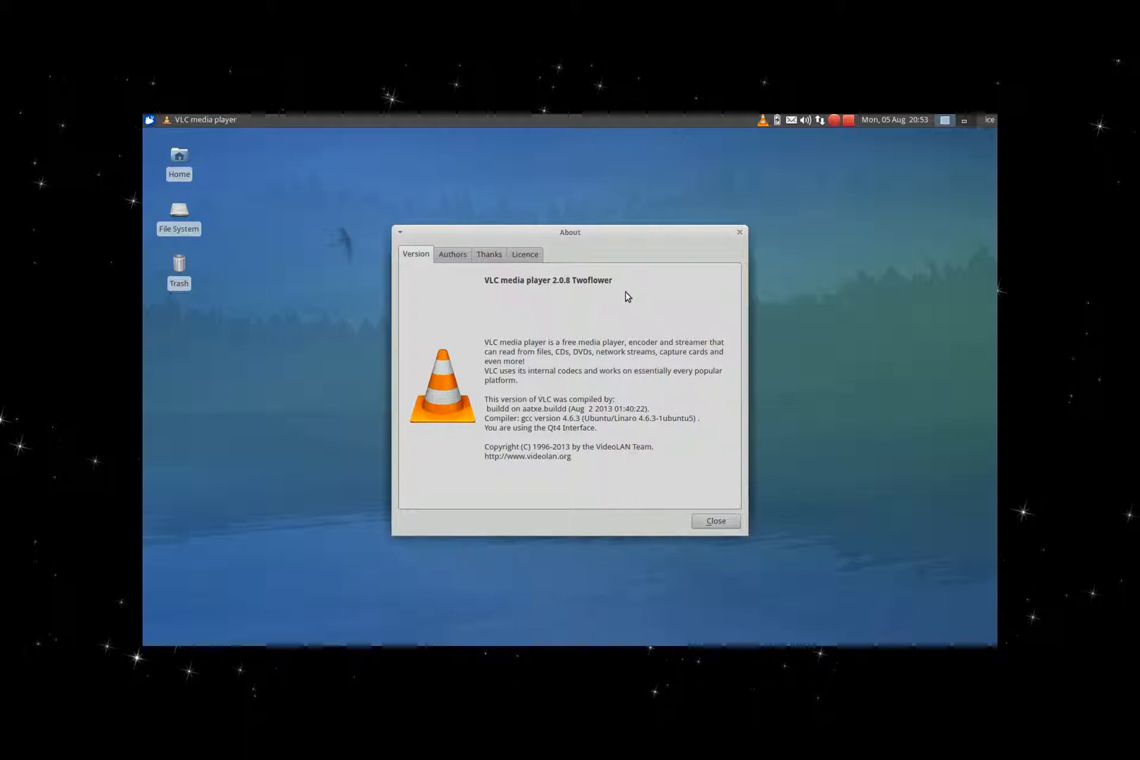
mouse_move(550, 287)
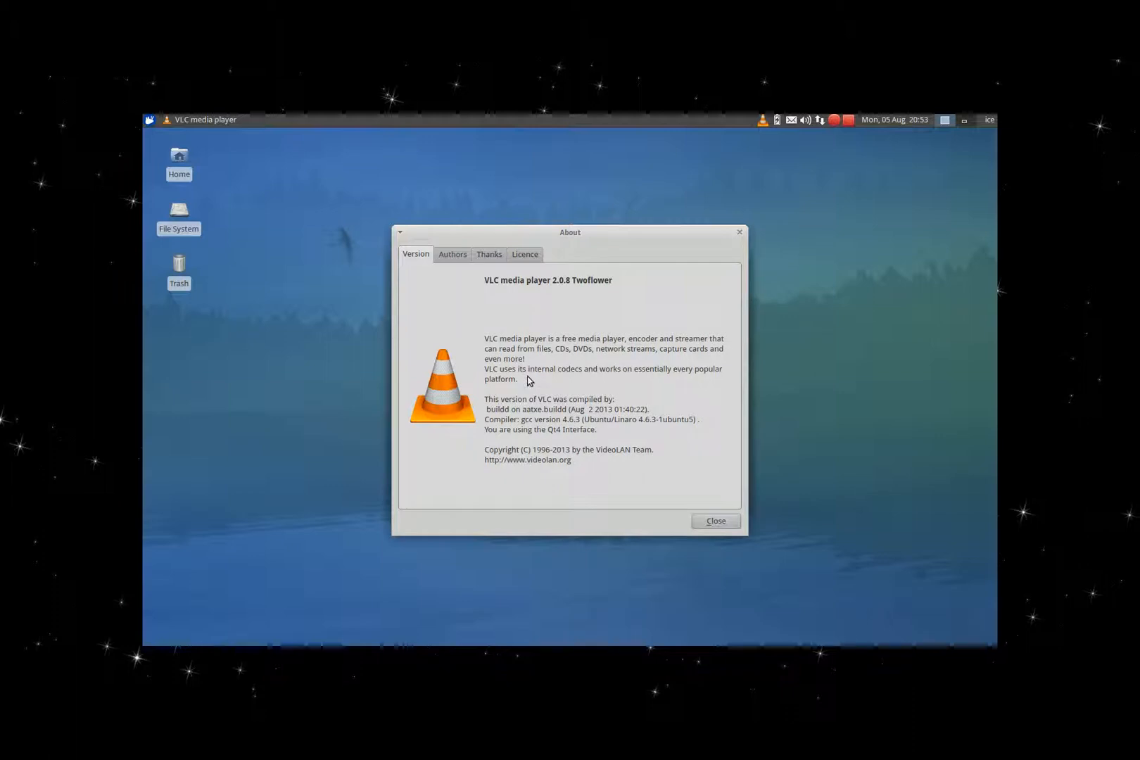
mouse_move(532, 390)
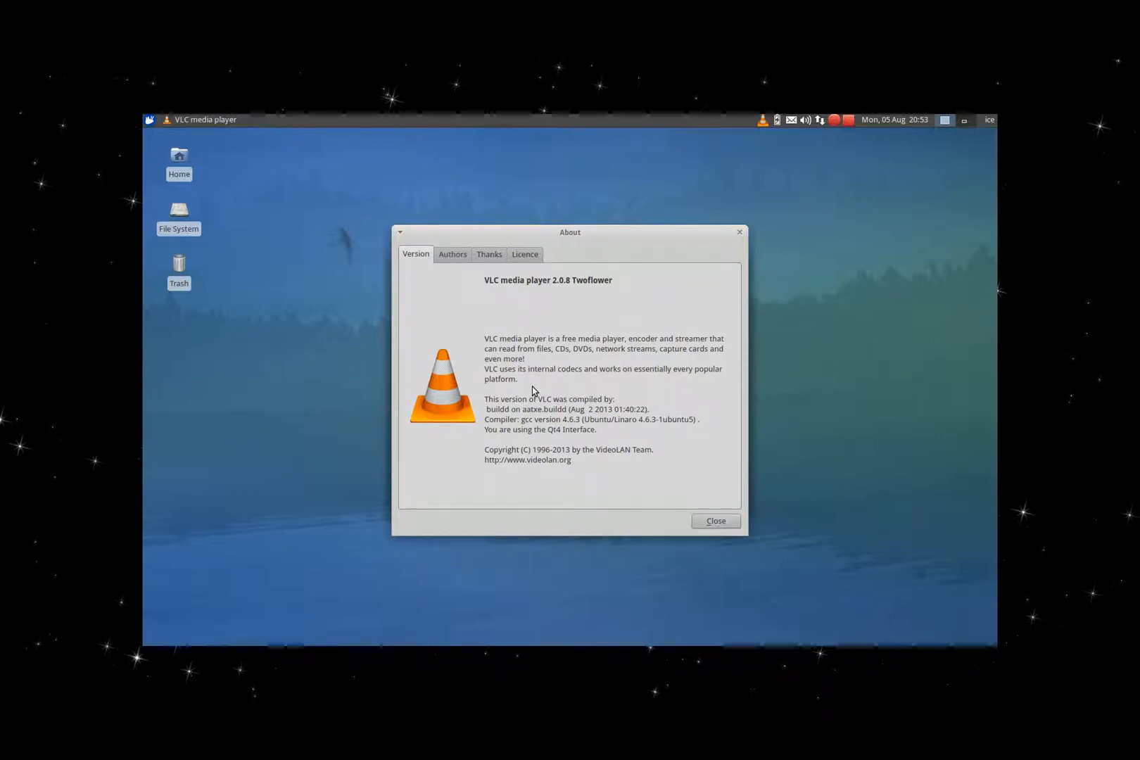
mouse_move(616, 415)
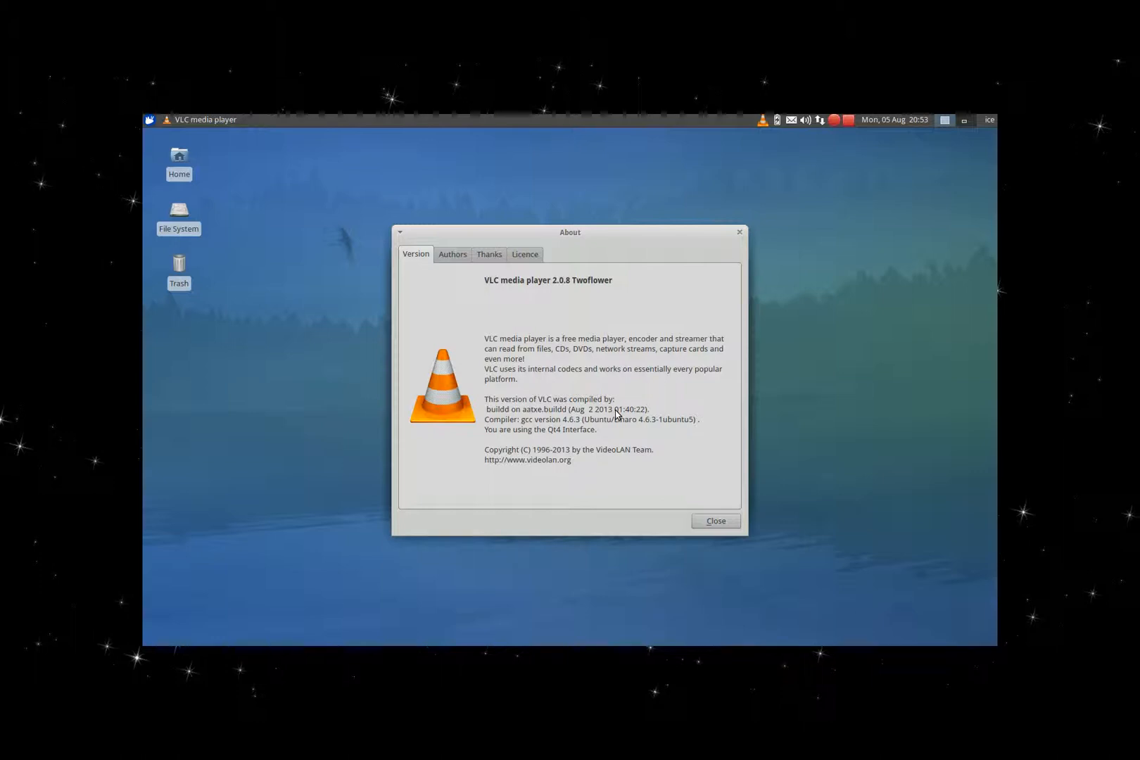